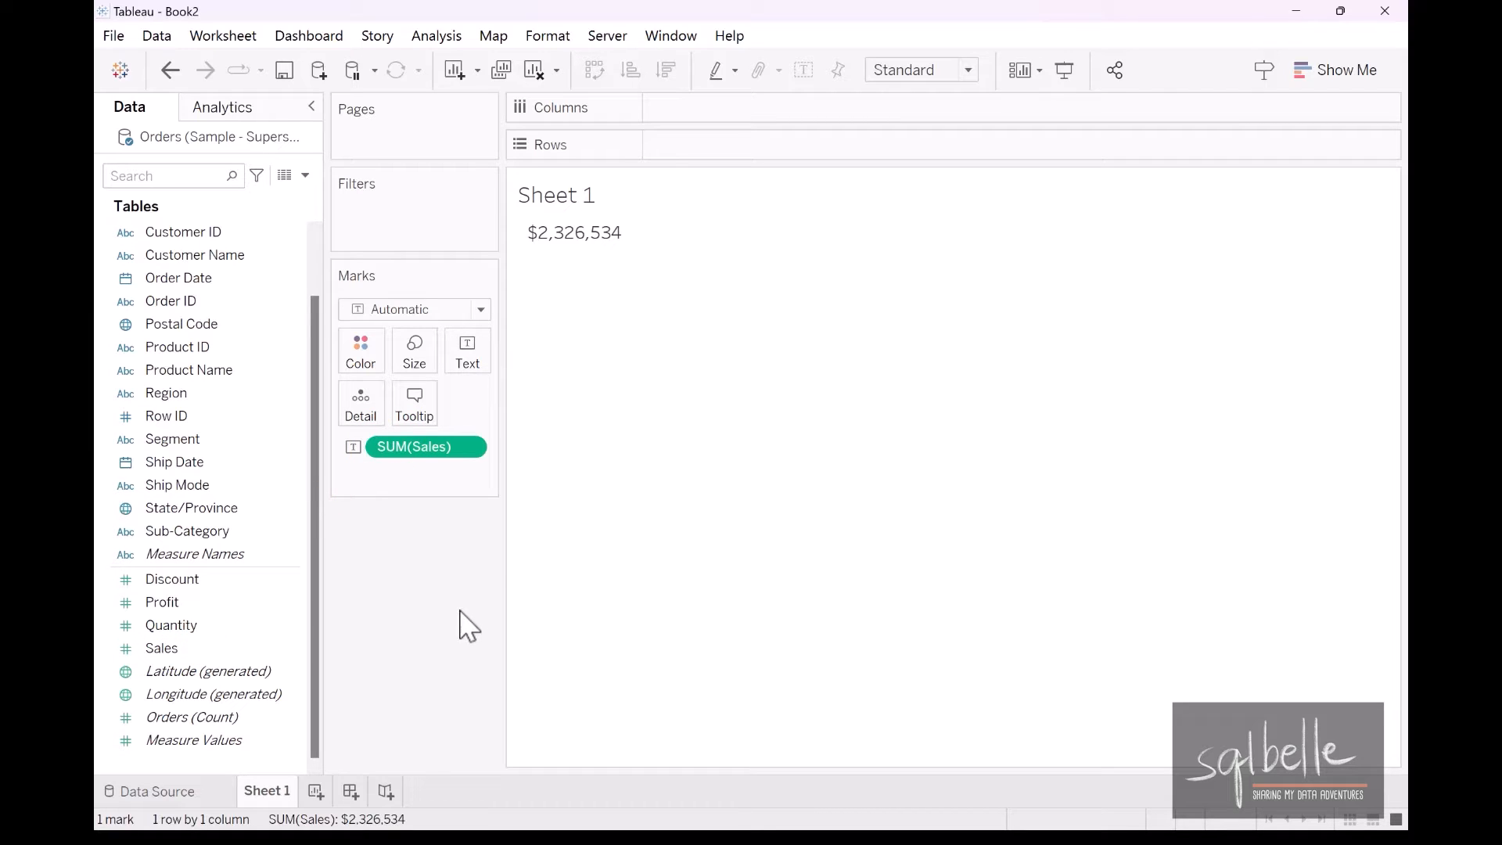
mouse_move(420, 681)
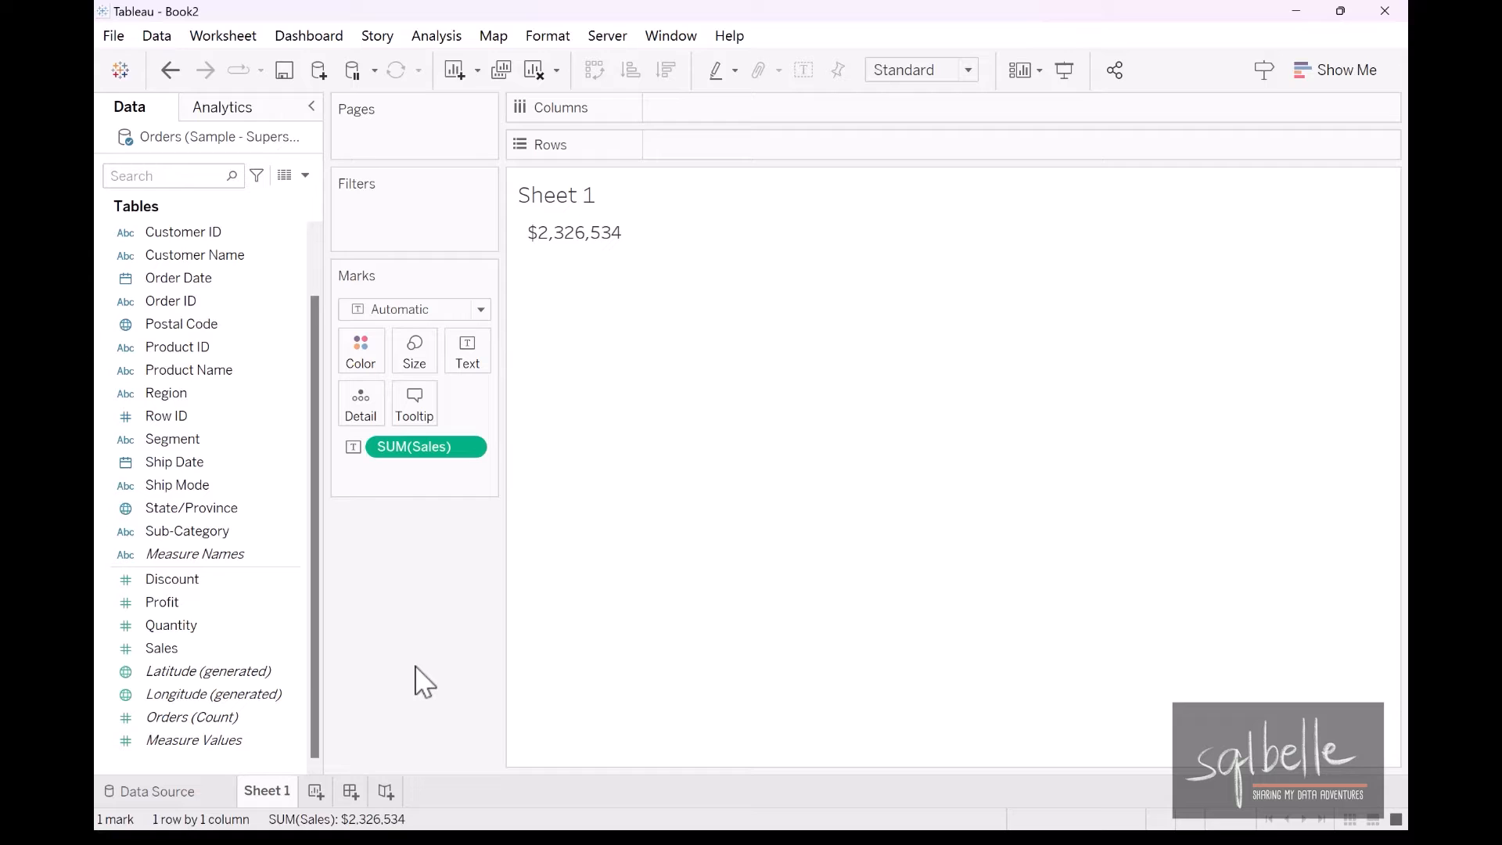
Check Sales' default aggregation and view all order rows behind the total, row limit 100000.
right_click(162, 648)
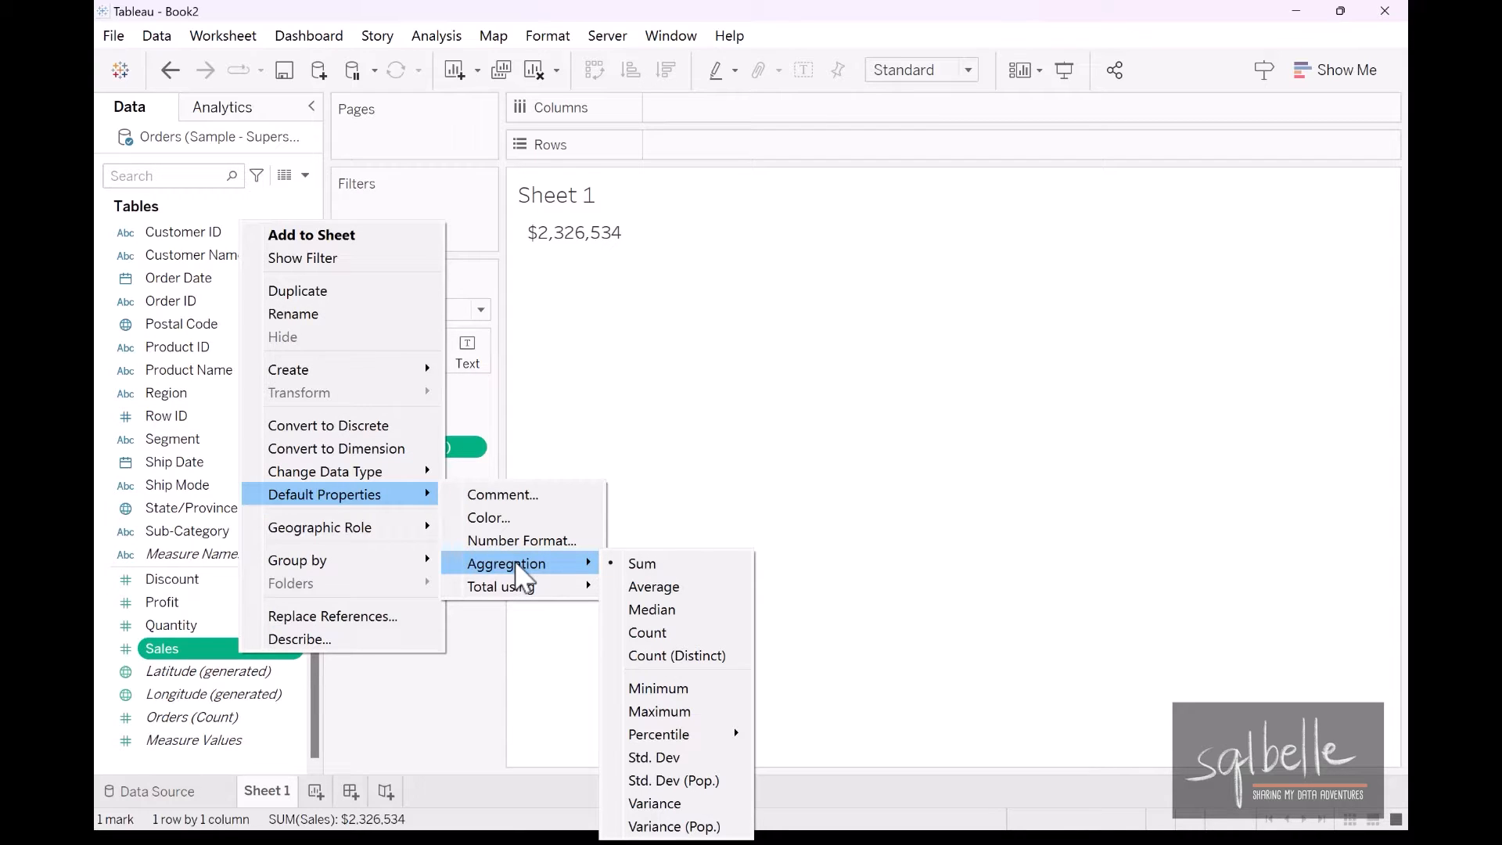
mouse_move(659, 689)
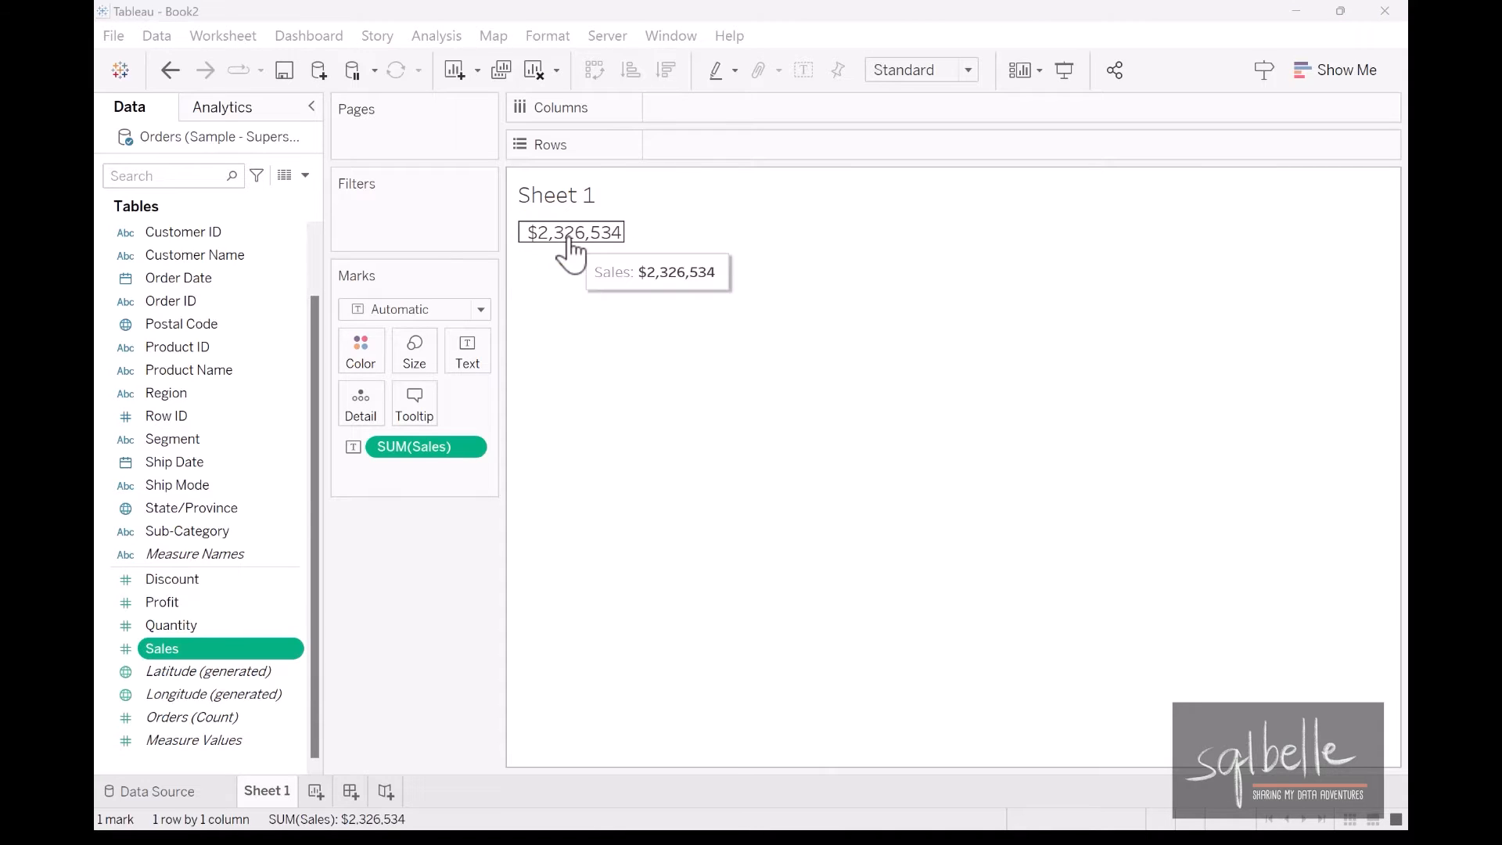
click(570, 232)
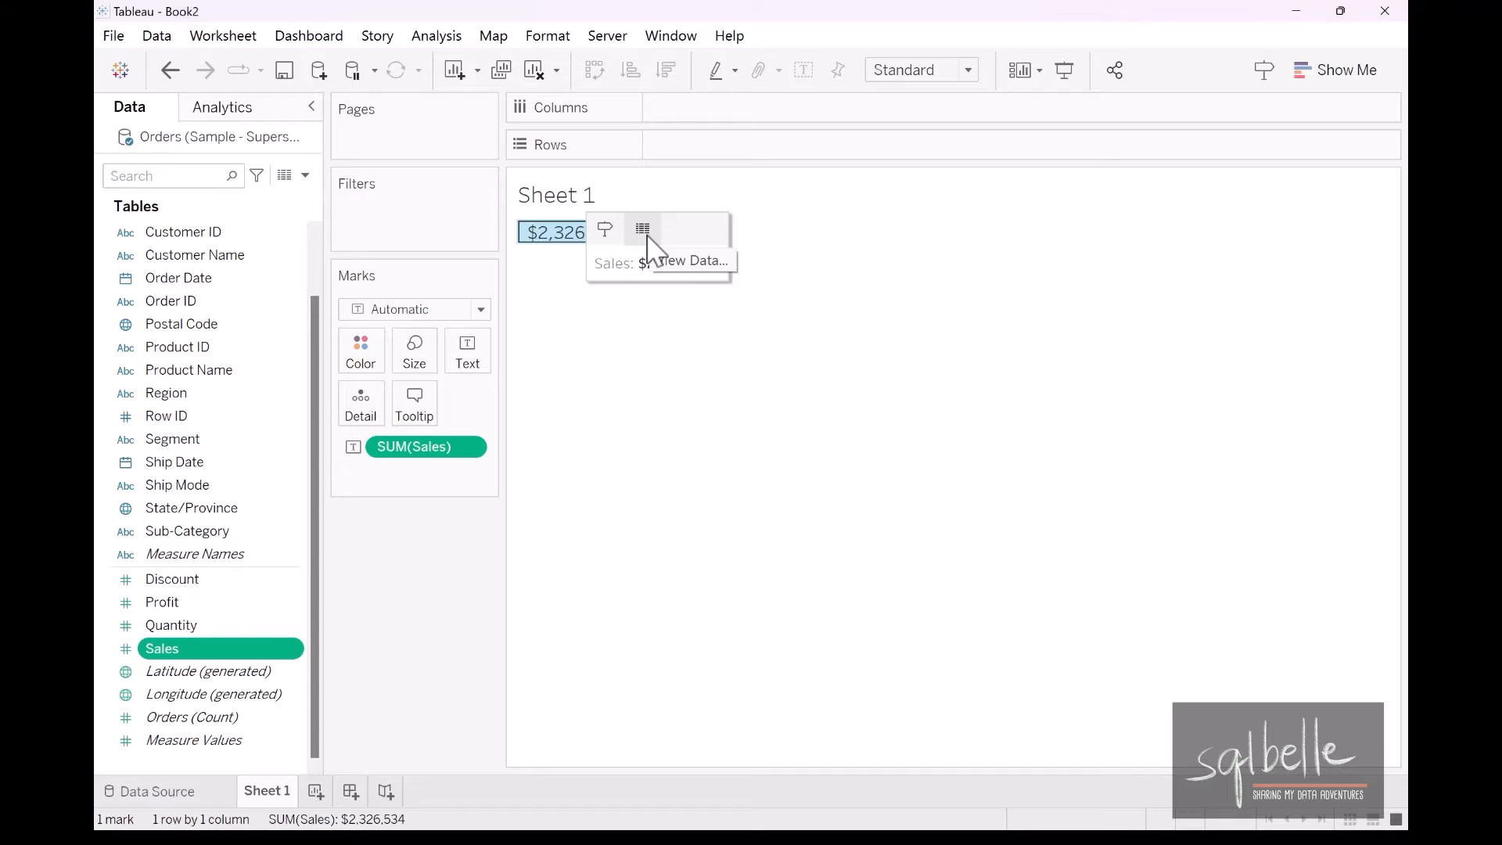
click(643, 228)
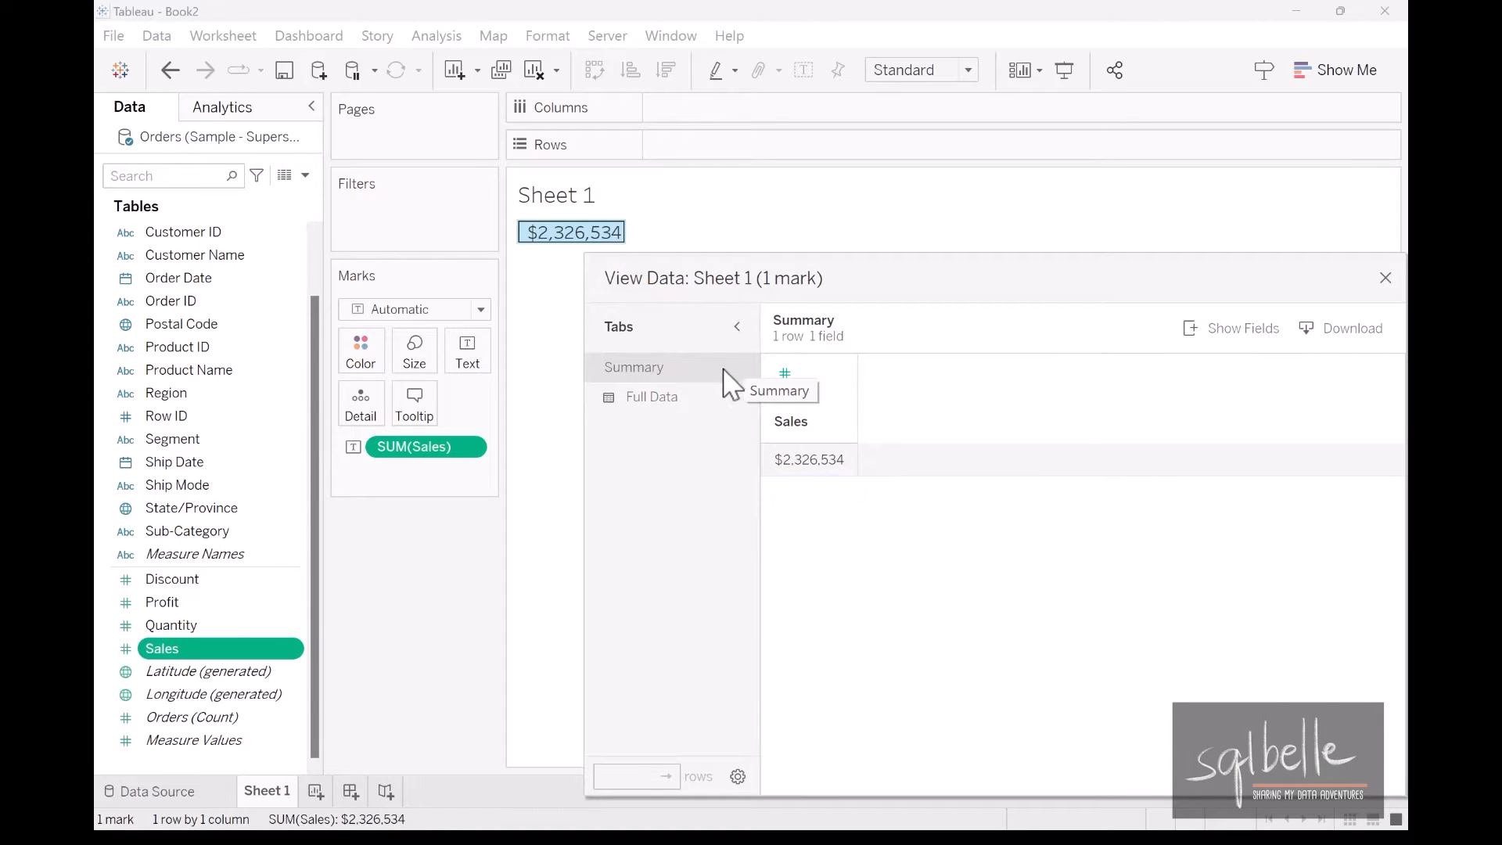
click(651, 396)
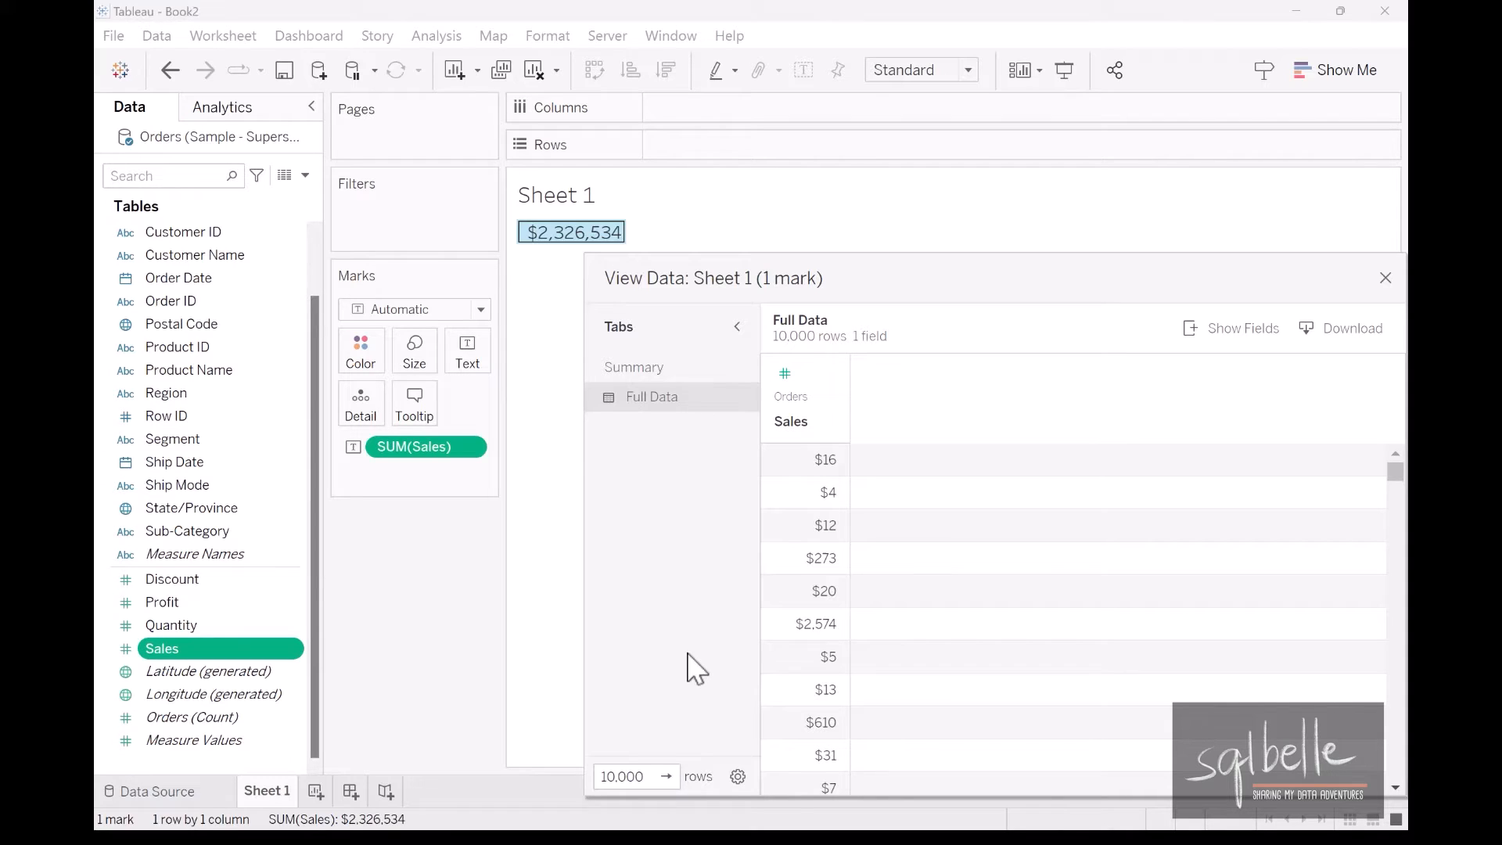
click(632, 776)
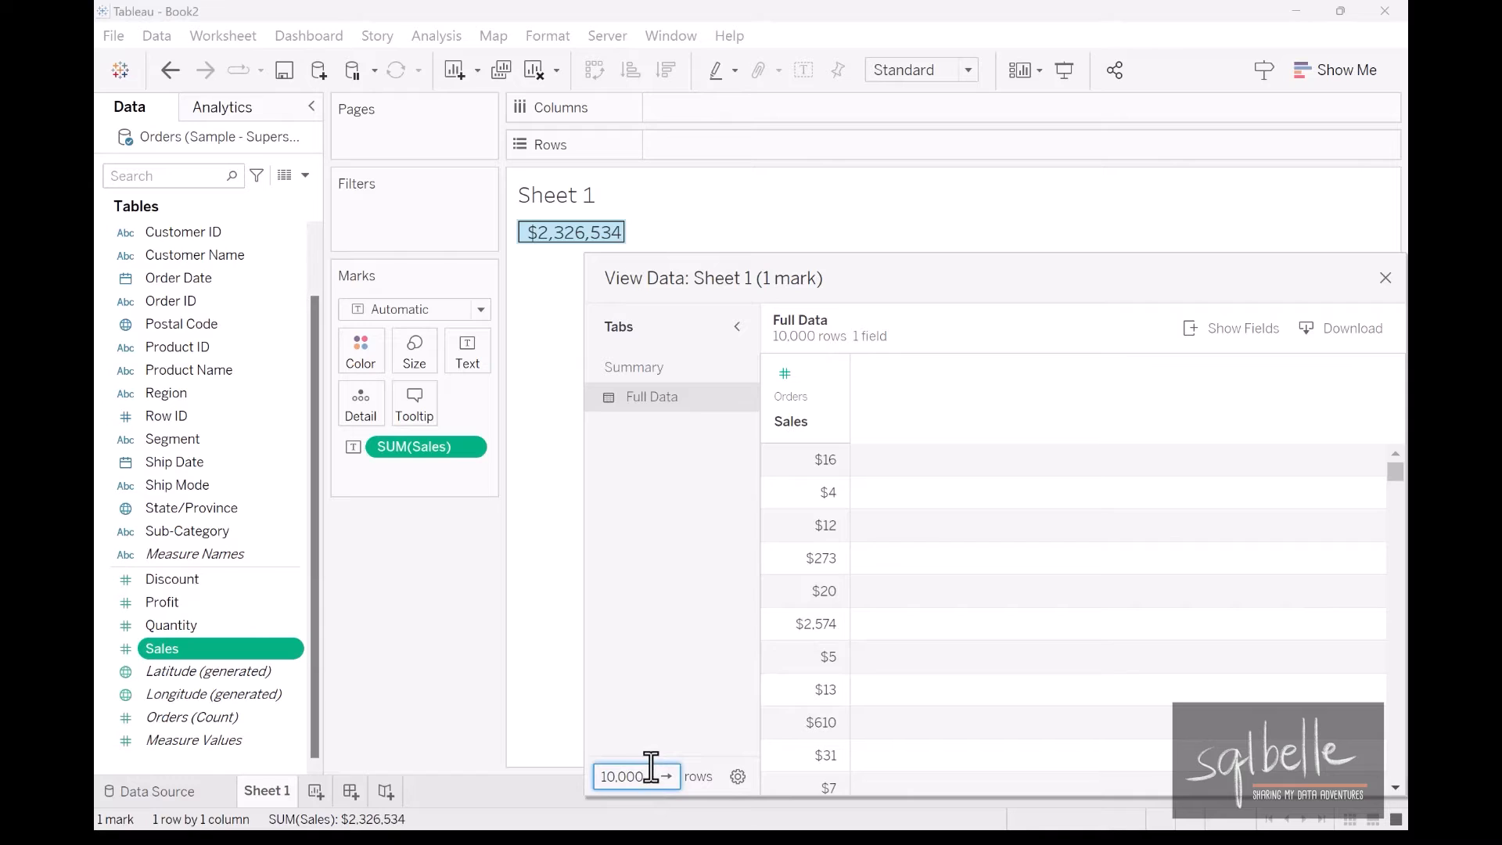
text(100000)
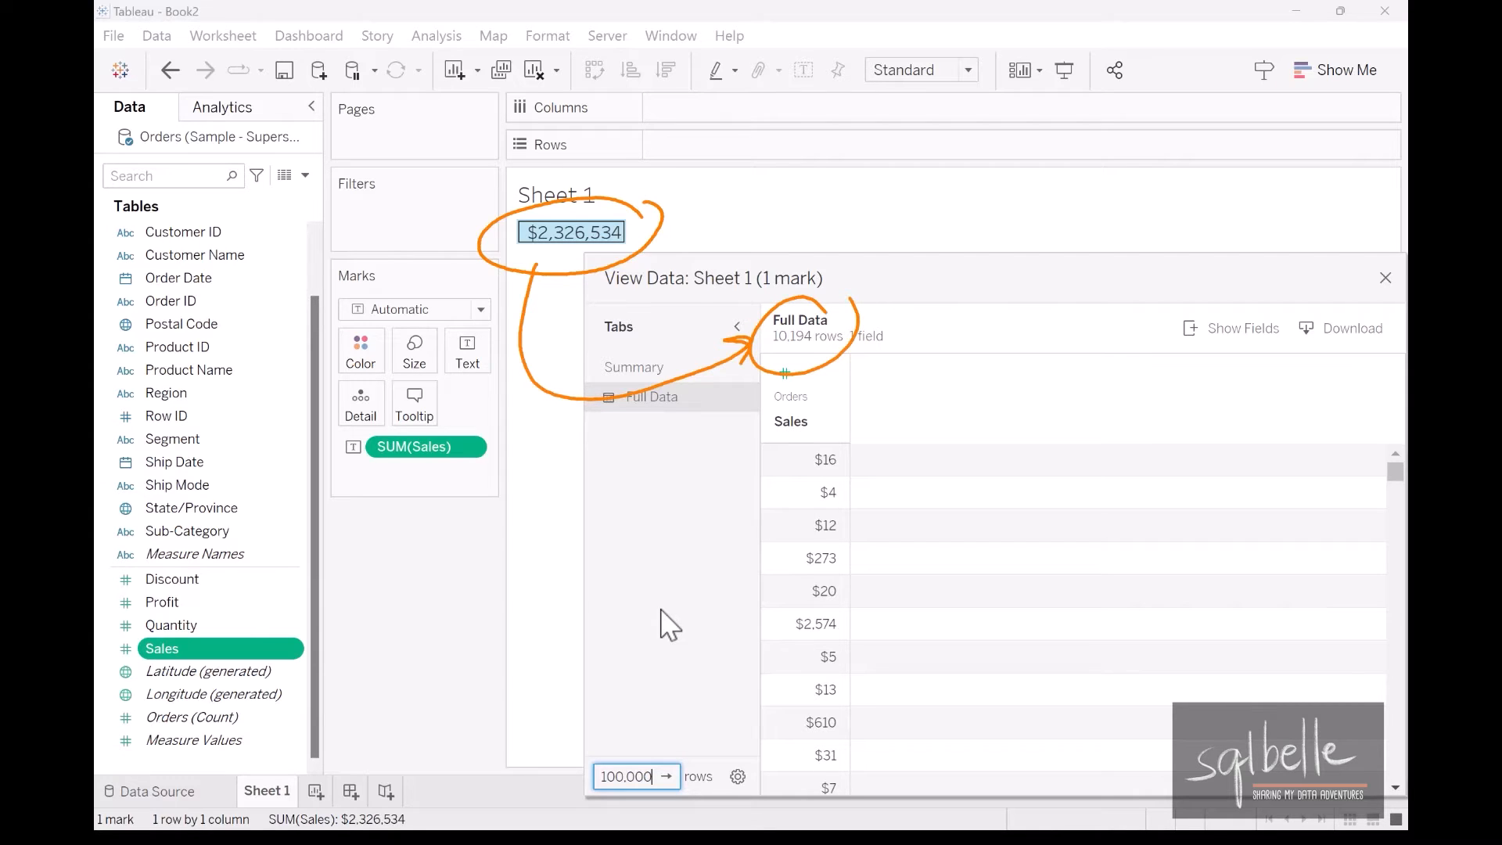
Split sales by Category on Rows: Furniture $754,748, Office Supplies $731,893, Technology $839,893.
click(1385, 278)
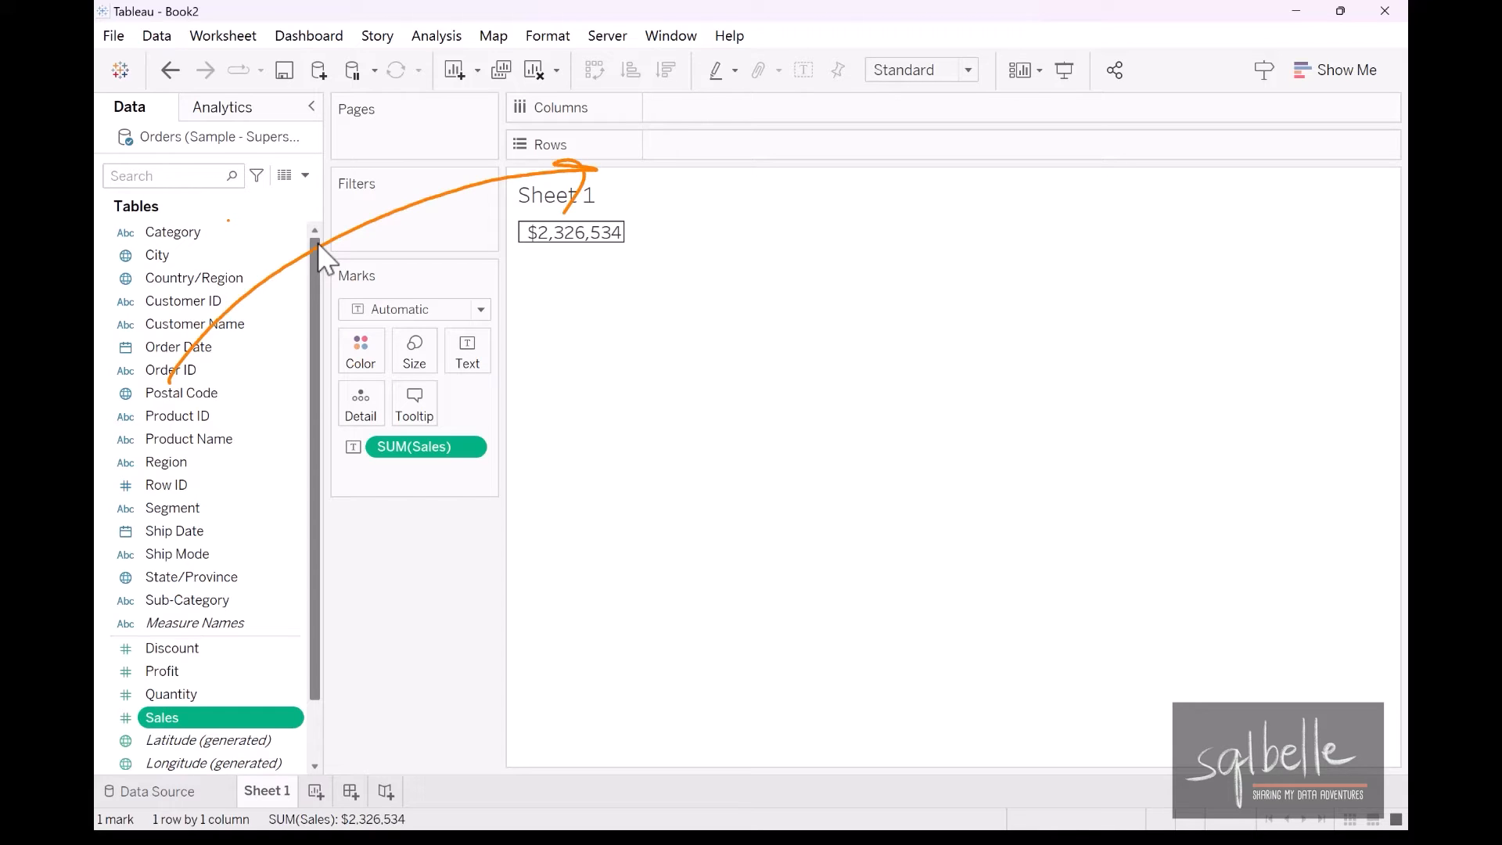
drag(173, 231, 766, 159)
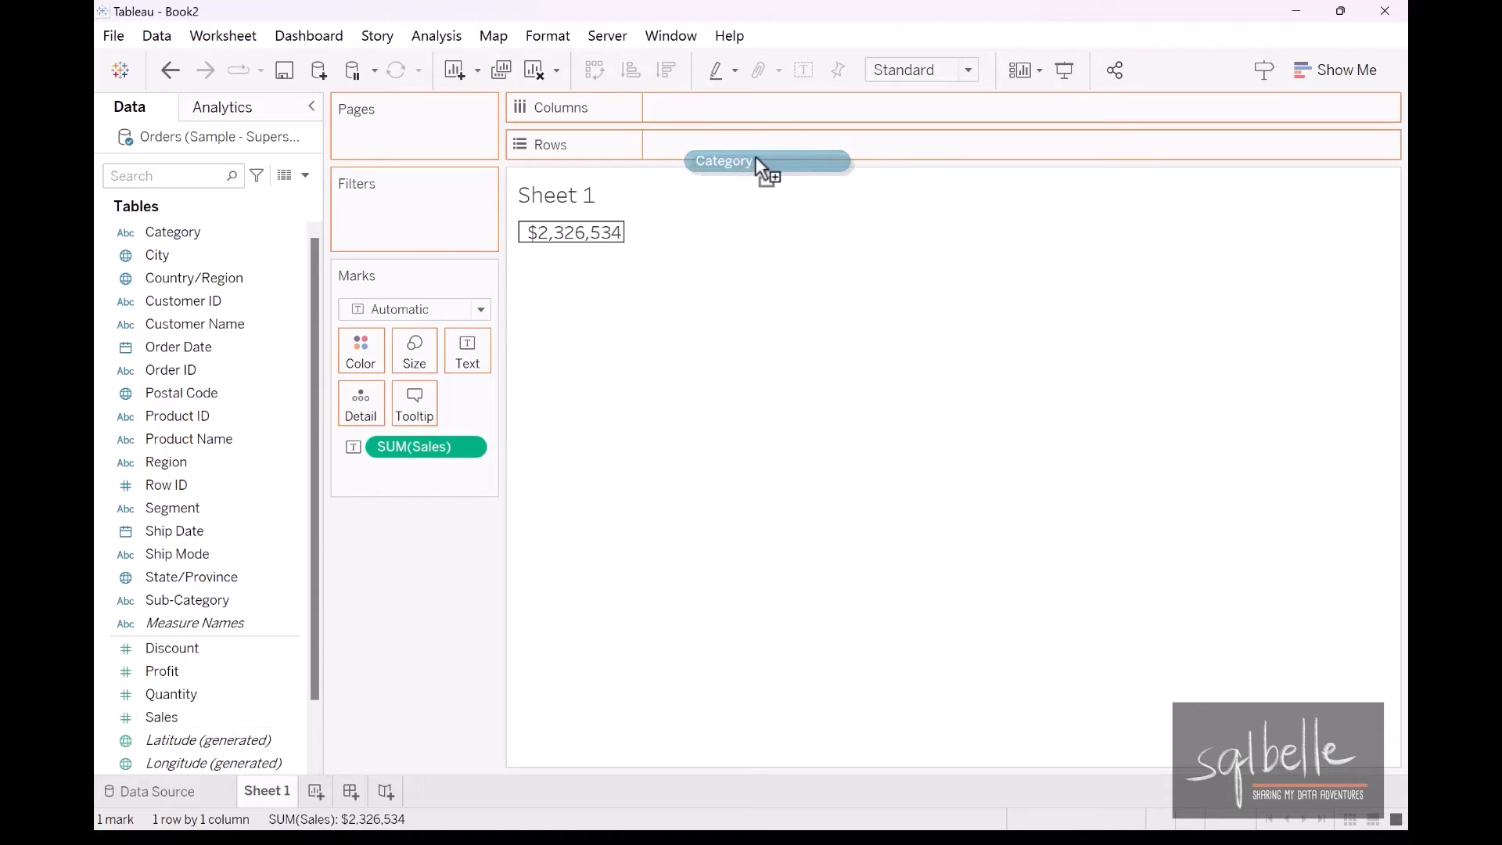
drag(722, 160, 726, 144)
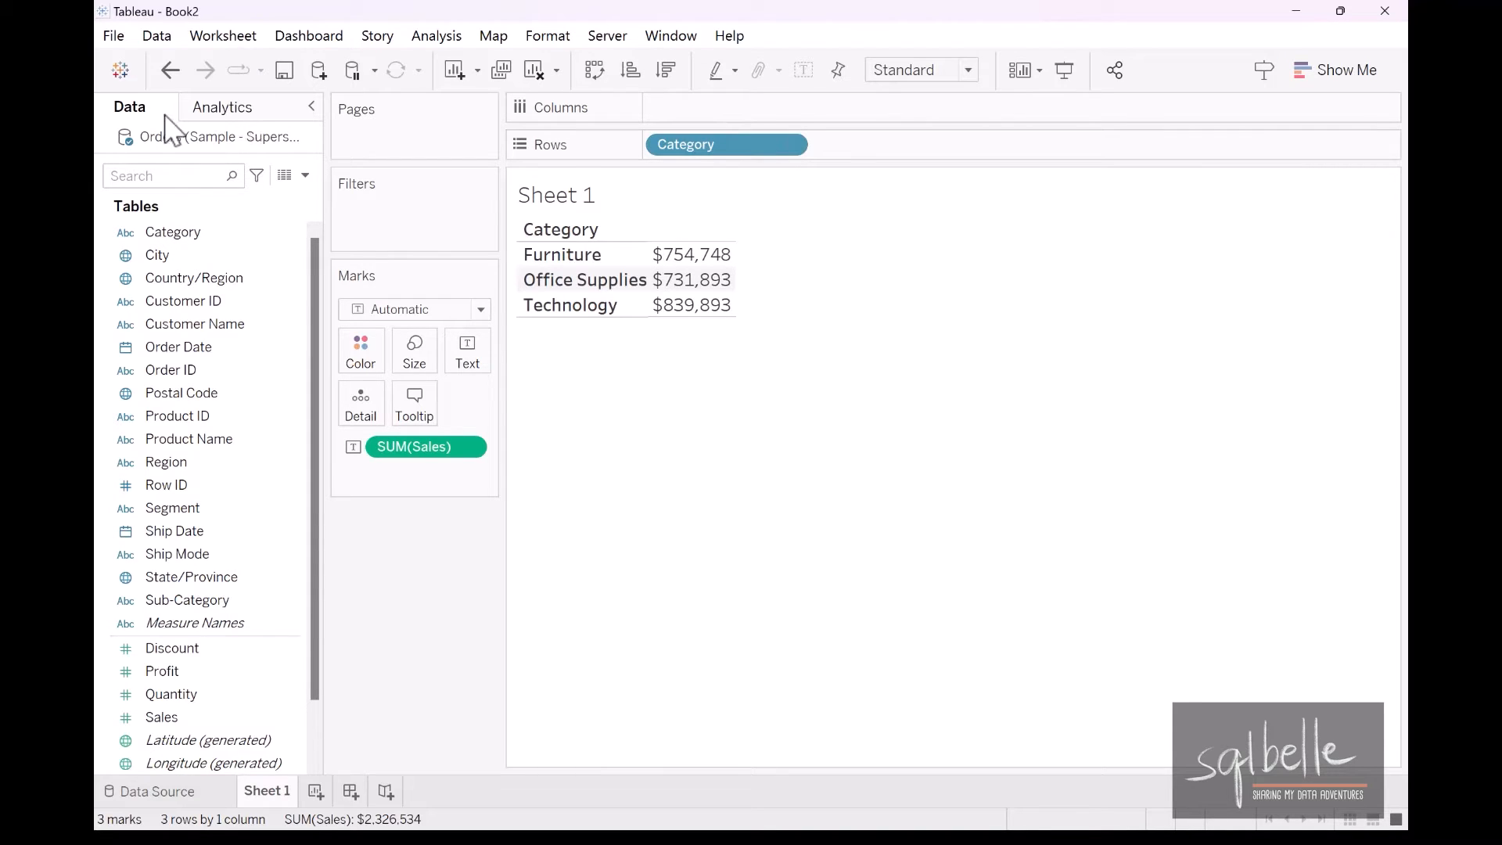
mouse_move(216, 118)
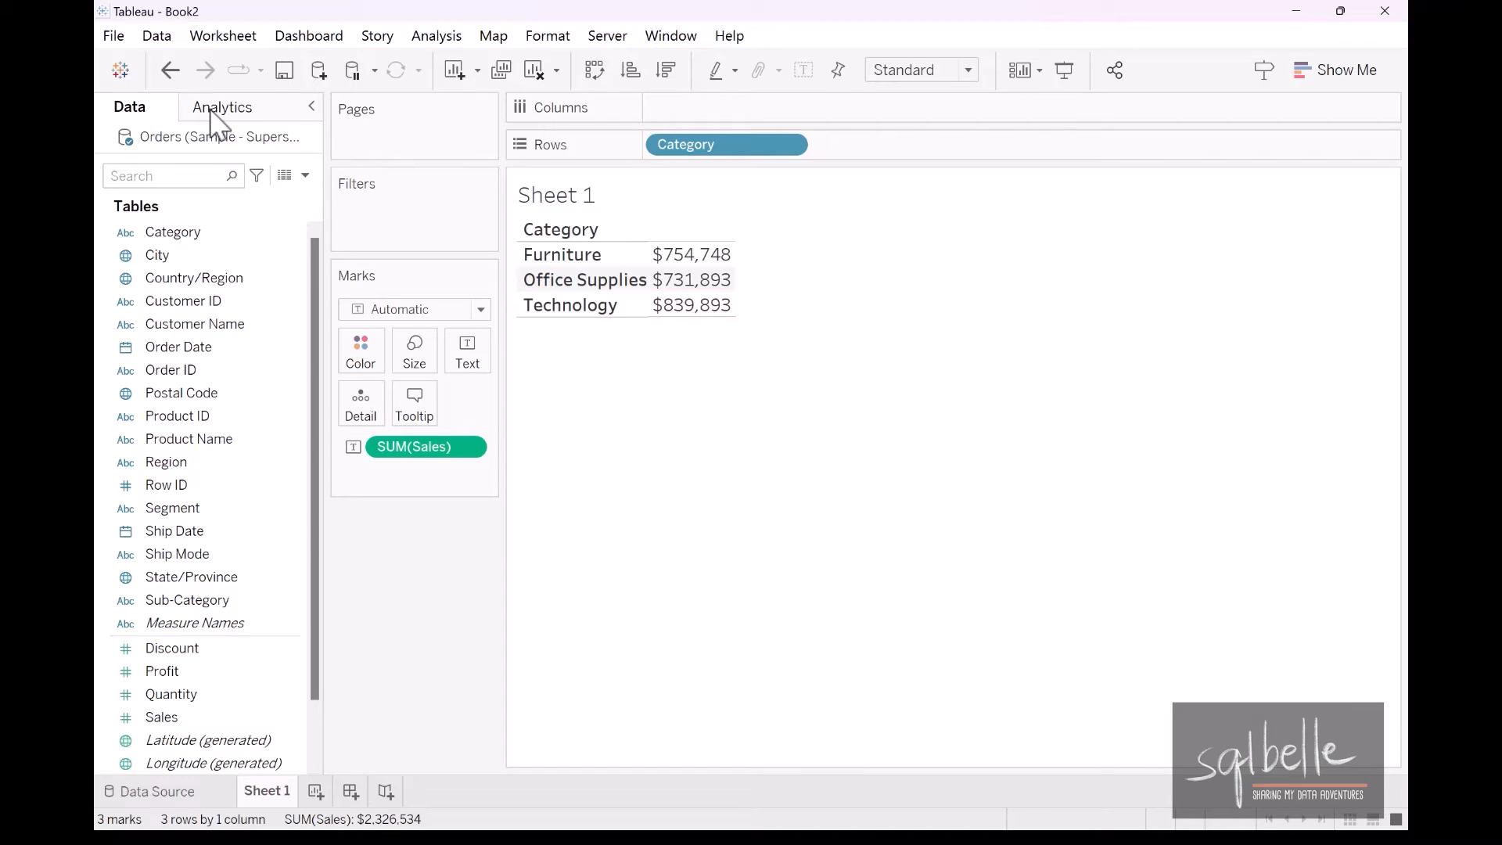
Add a column Grand Total row of $2,326,534 from the Analytics pane's Totals.
click(224, 107)
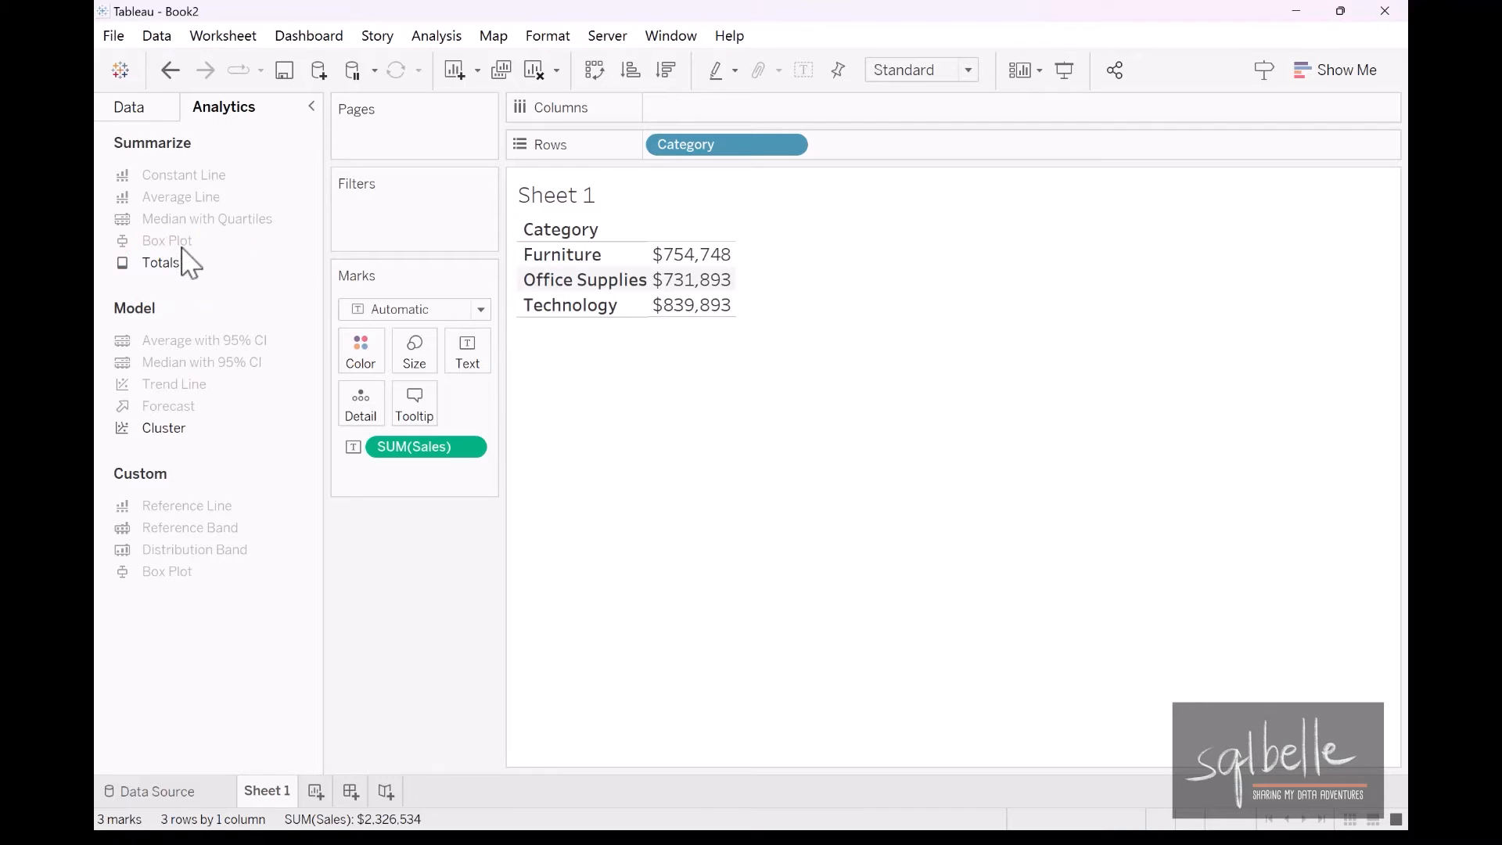
click(160, 262)
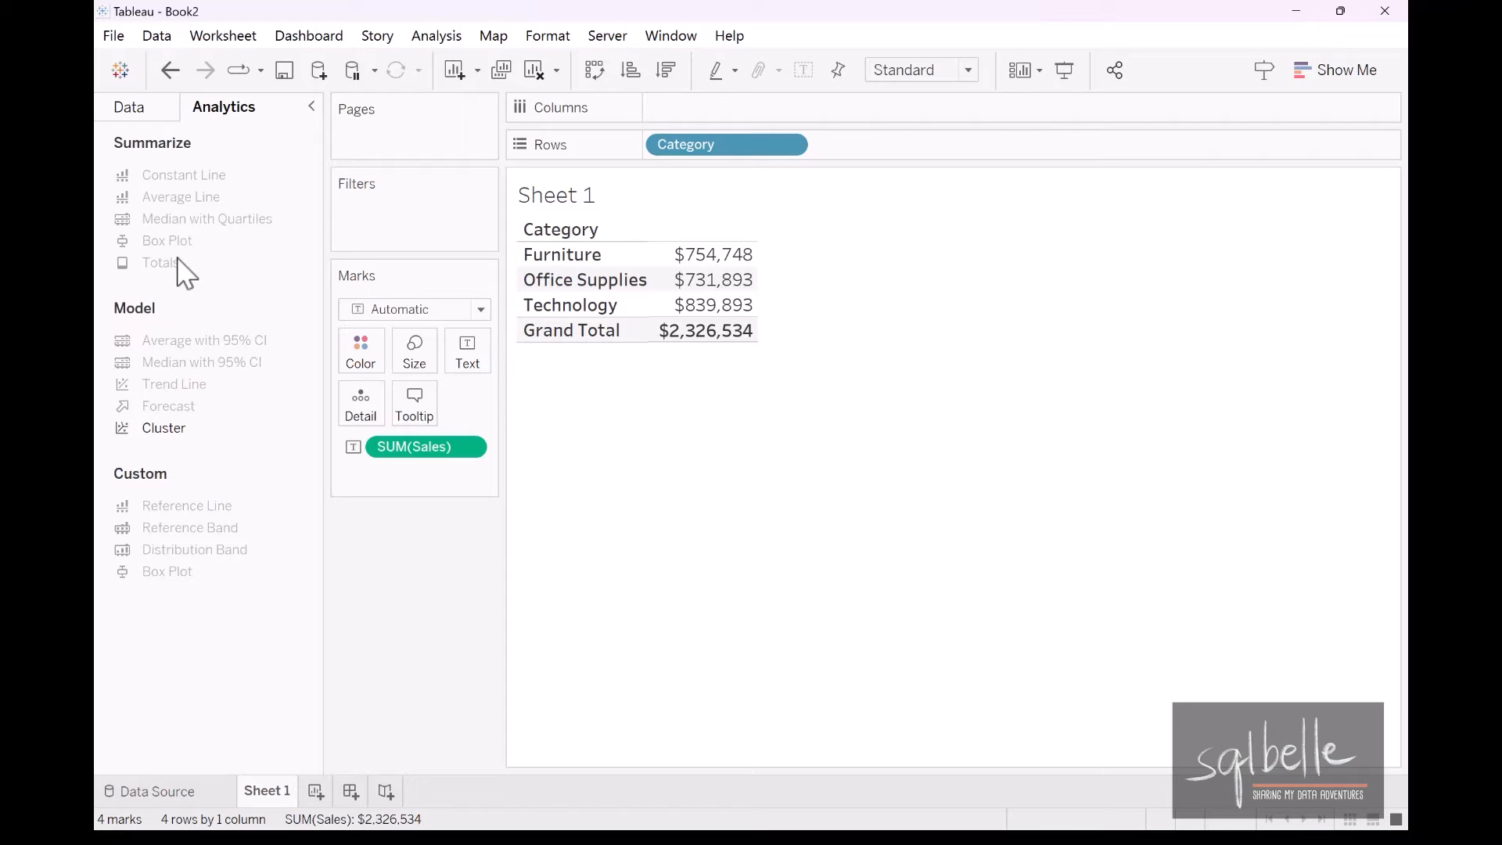
click(128, 107)
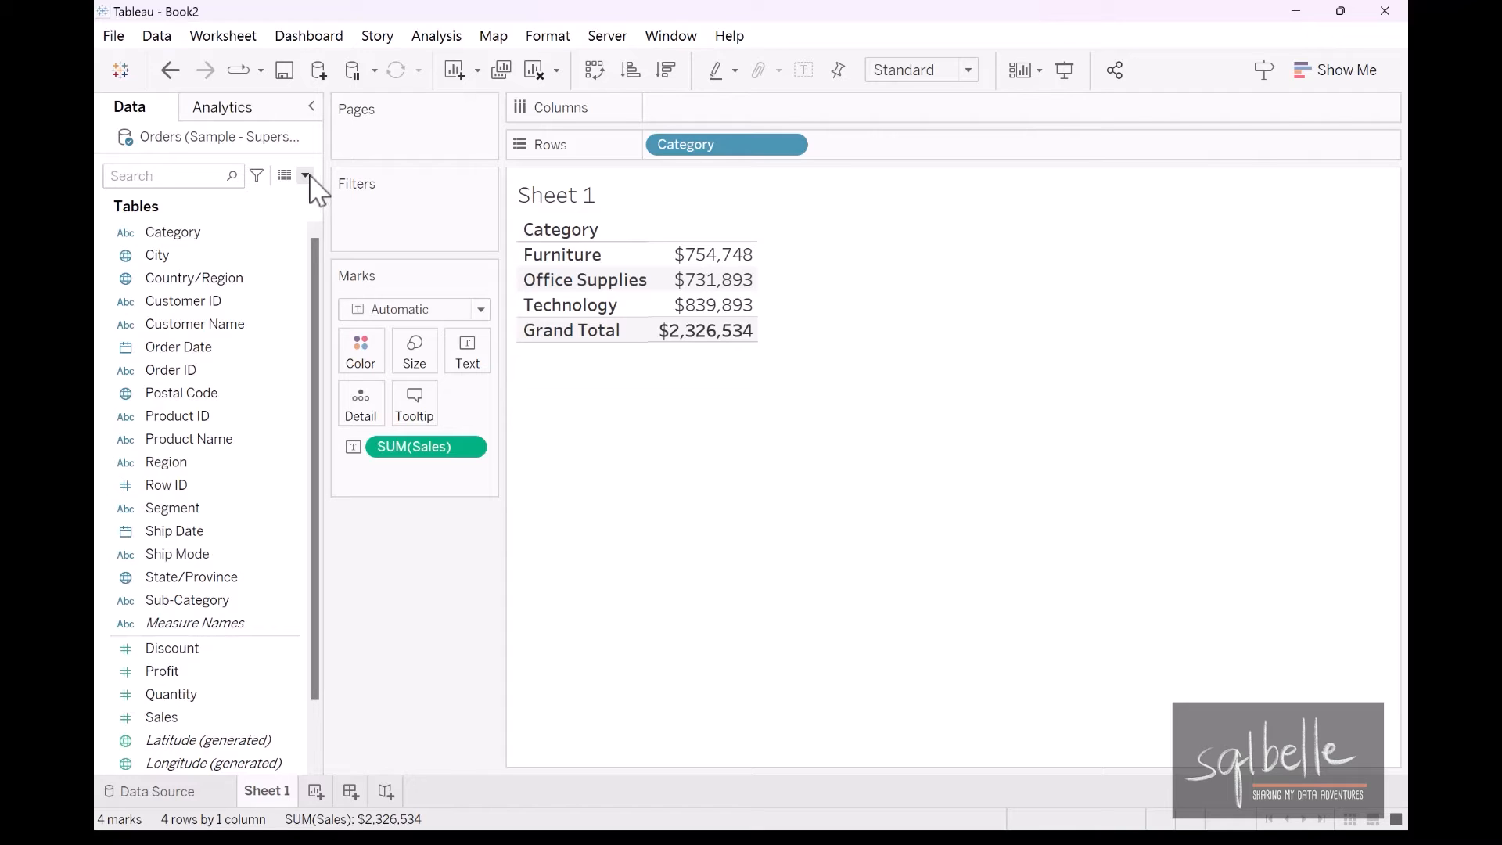
Create calculated field 'Sum of Sales' as SUM([Sales]) and show it as a second column.
click(305, 175)
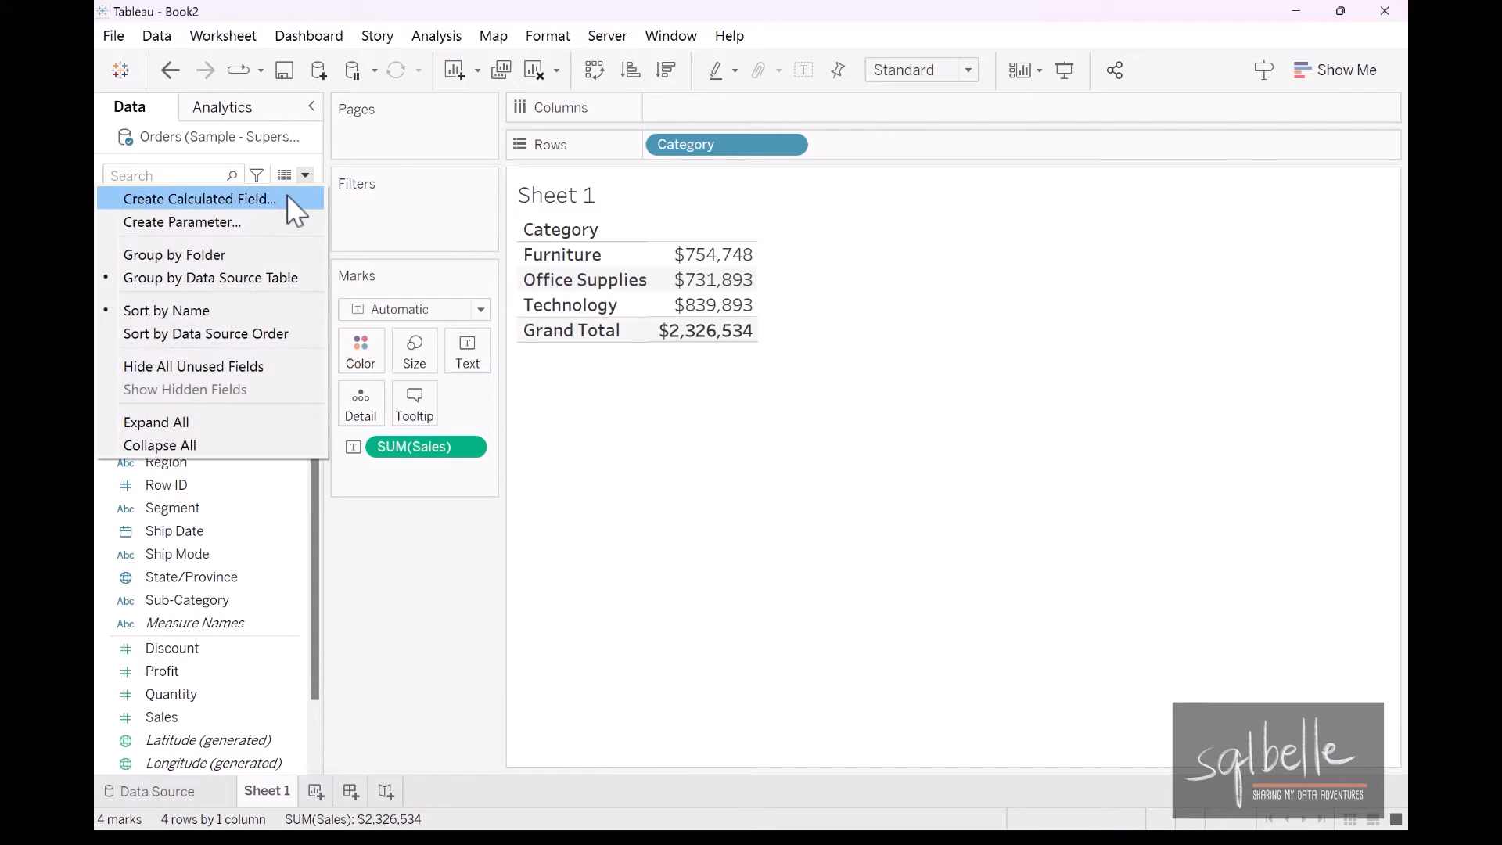
click(199, 198)
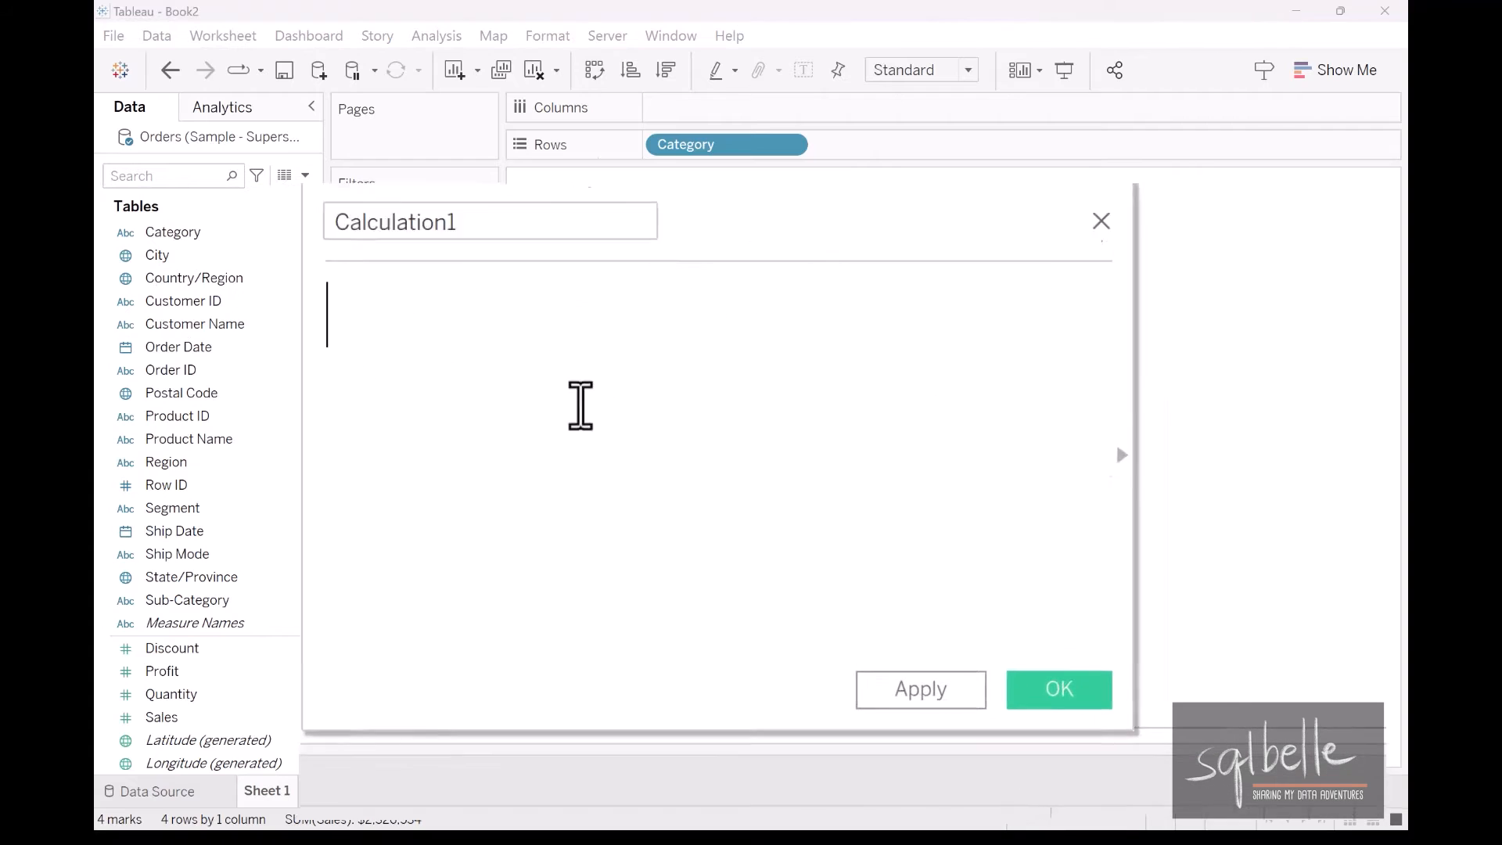
text(SUM()
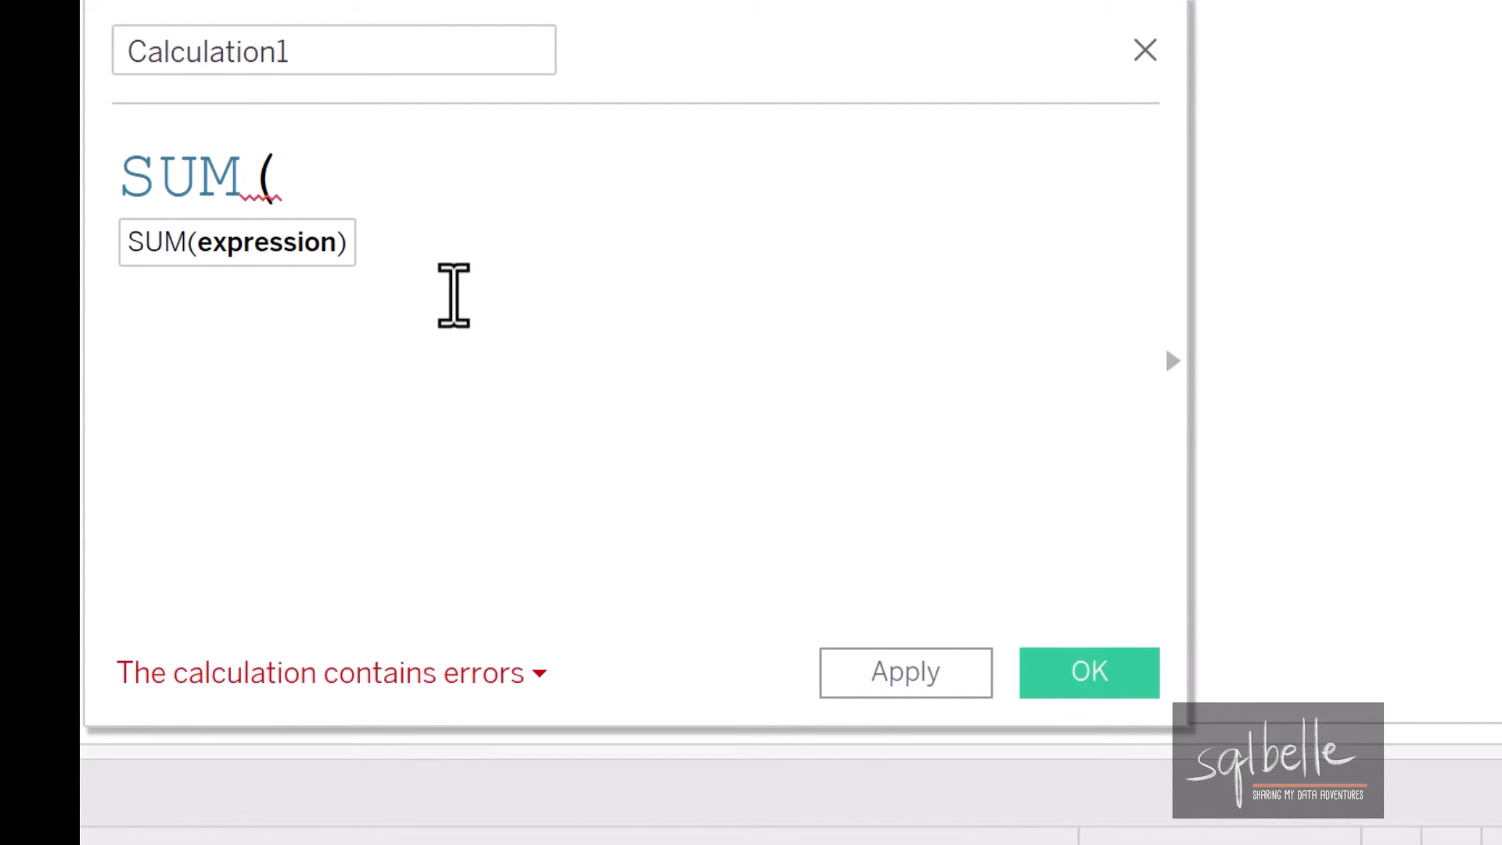
text(SUM([Sales])
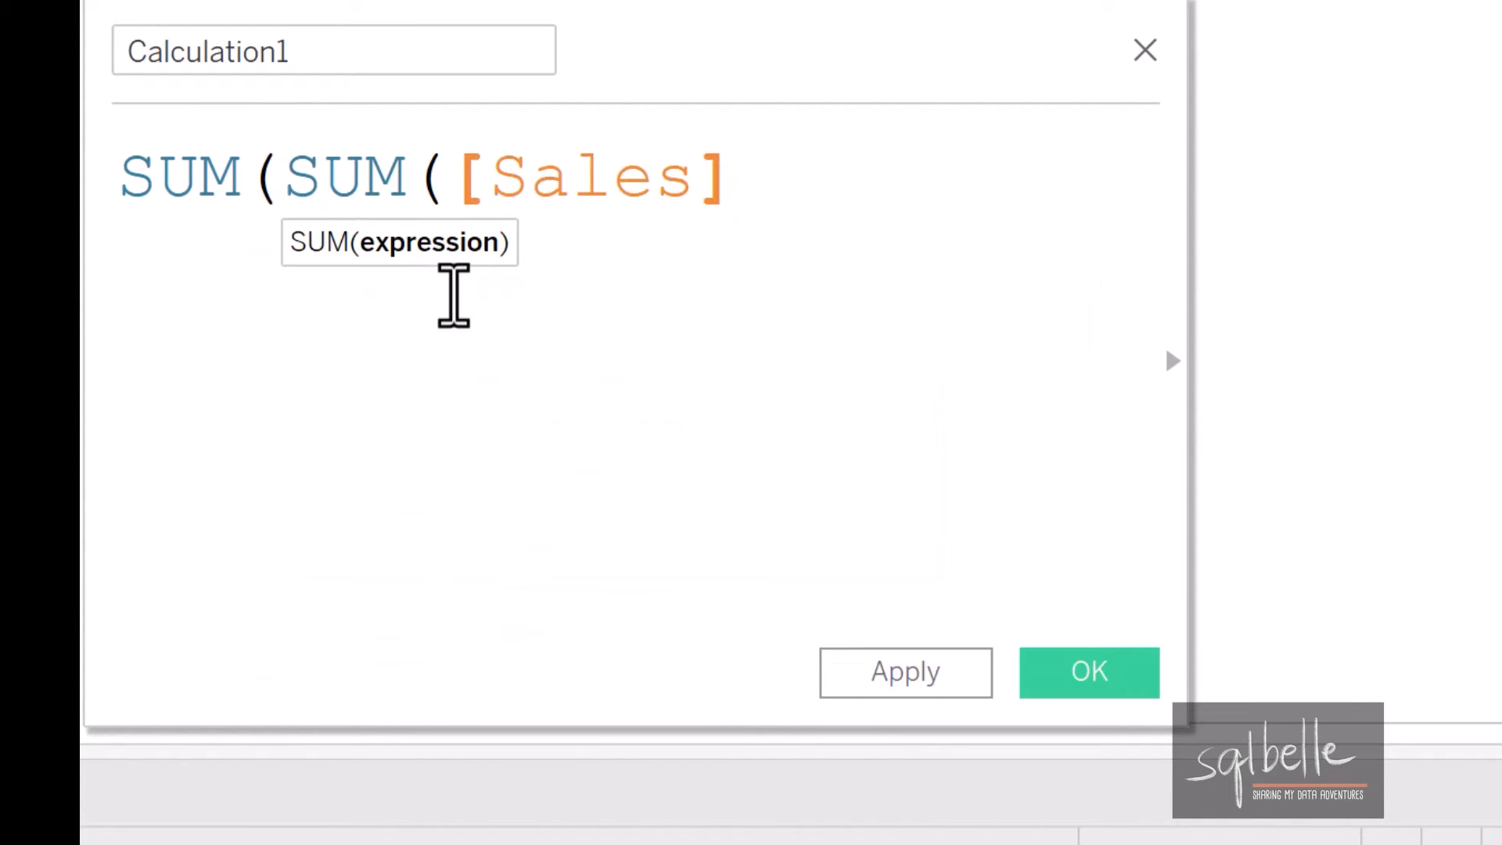
text()))
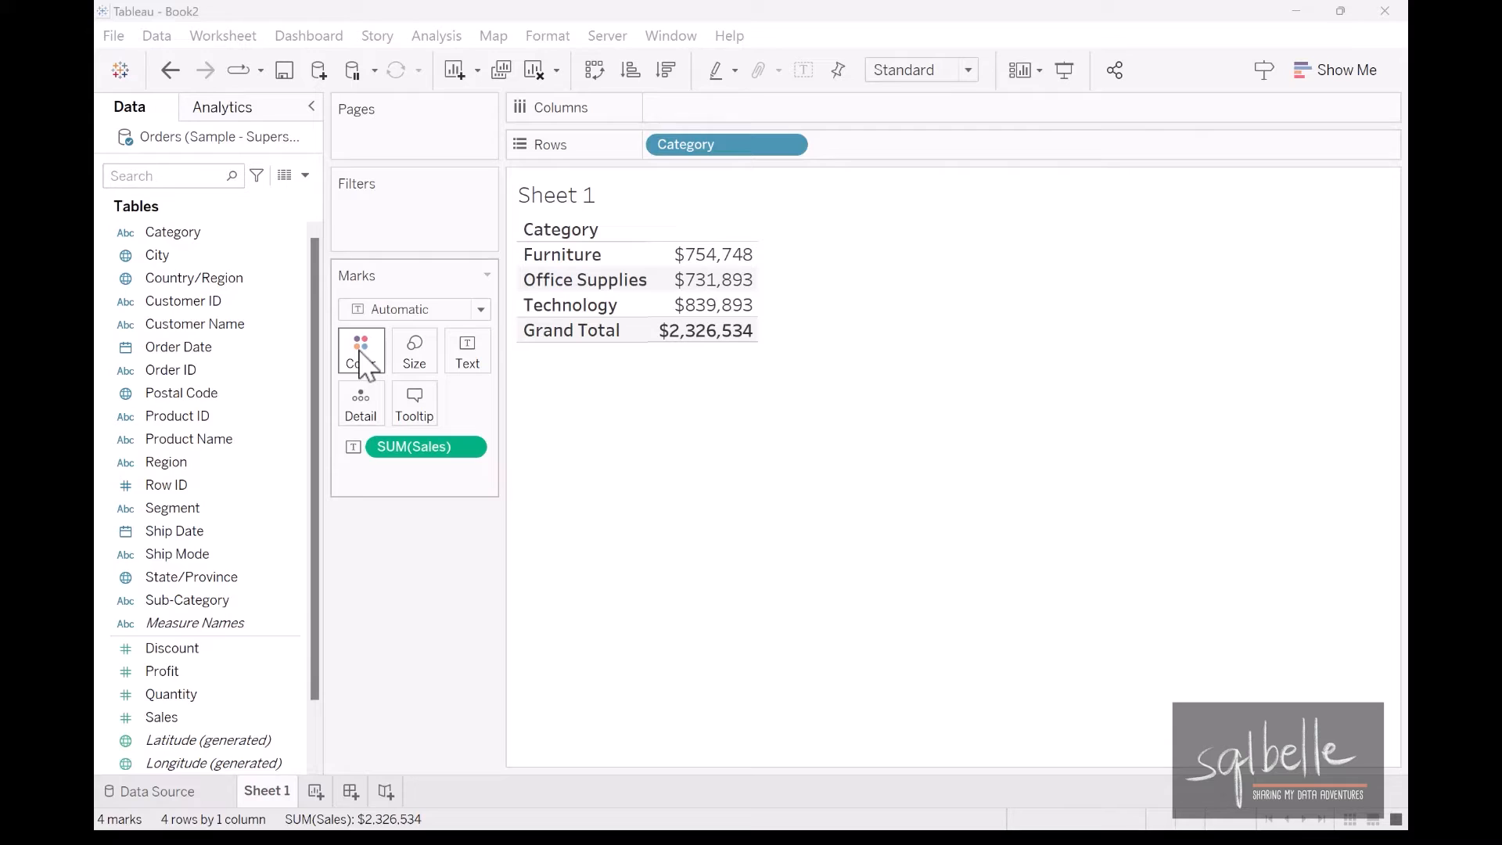
click(306, 173)
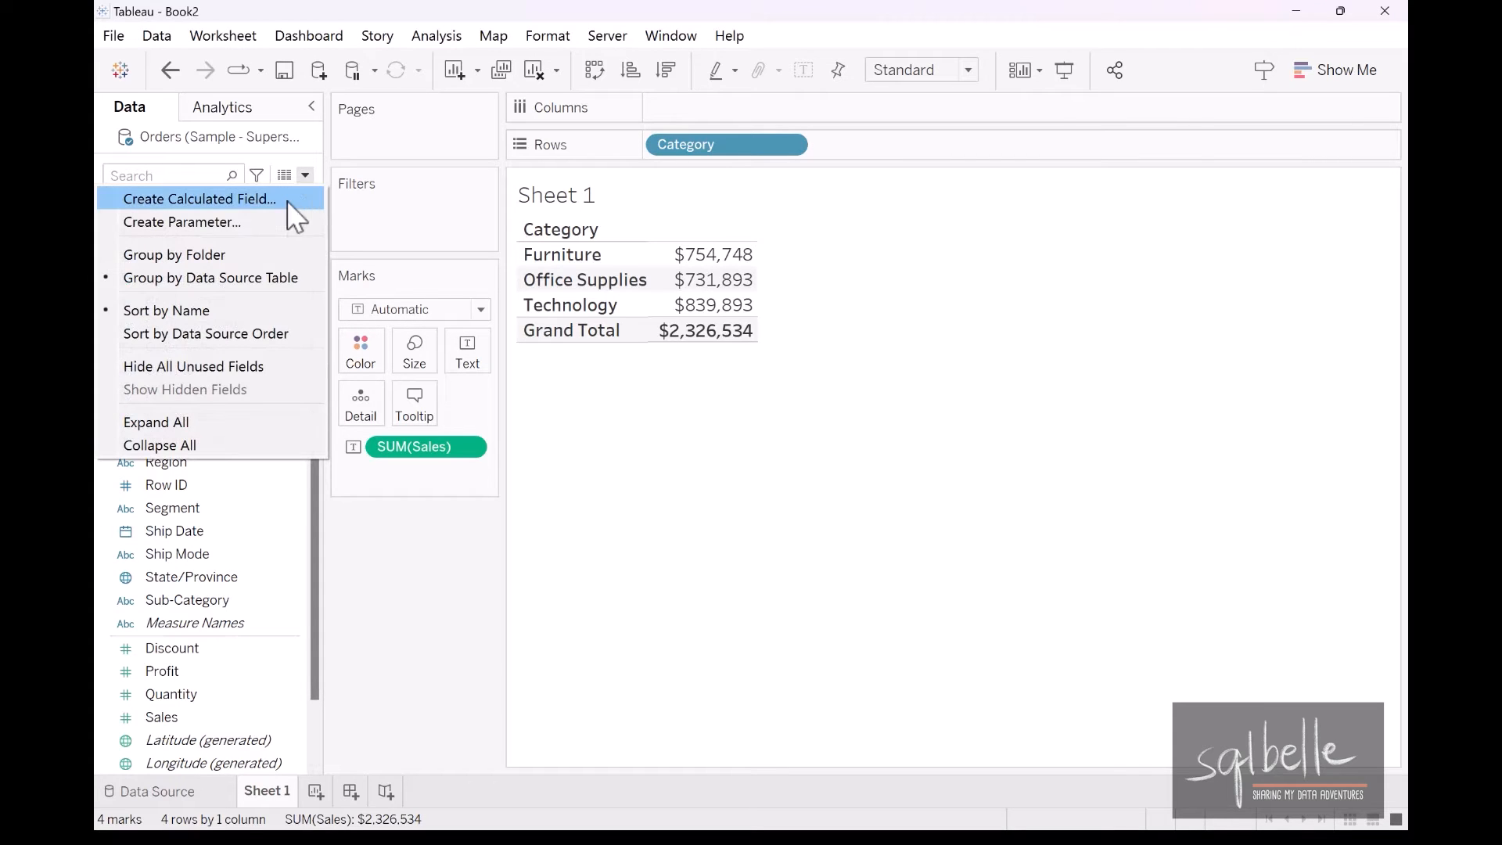
click(199, 199)
text(Sum of Sales)
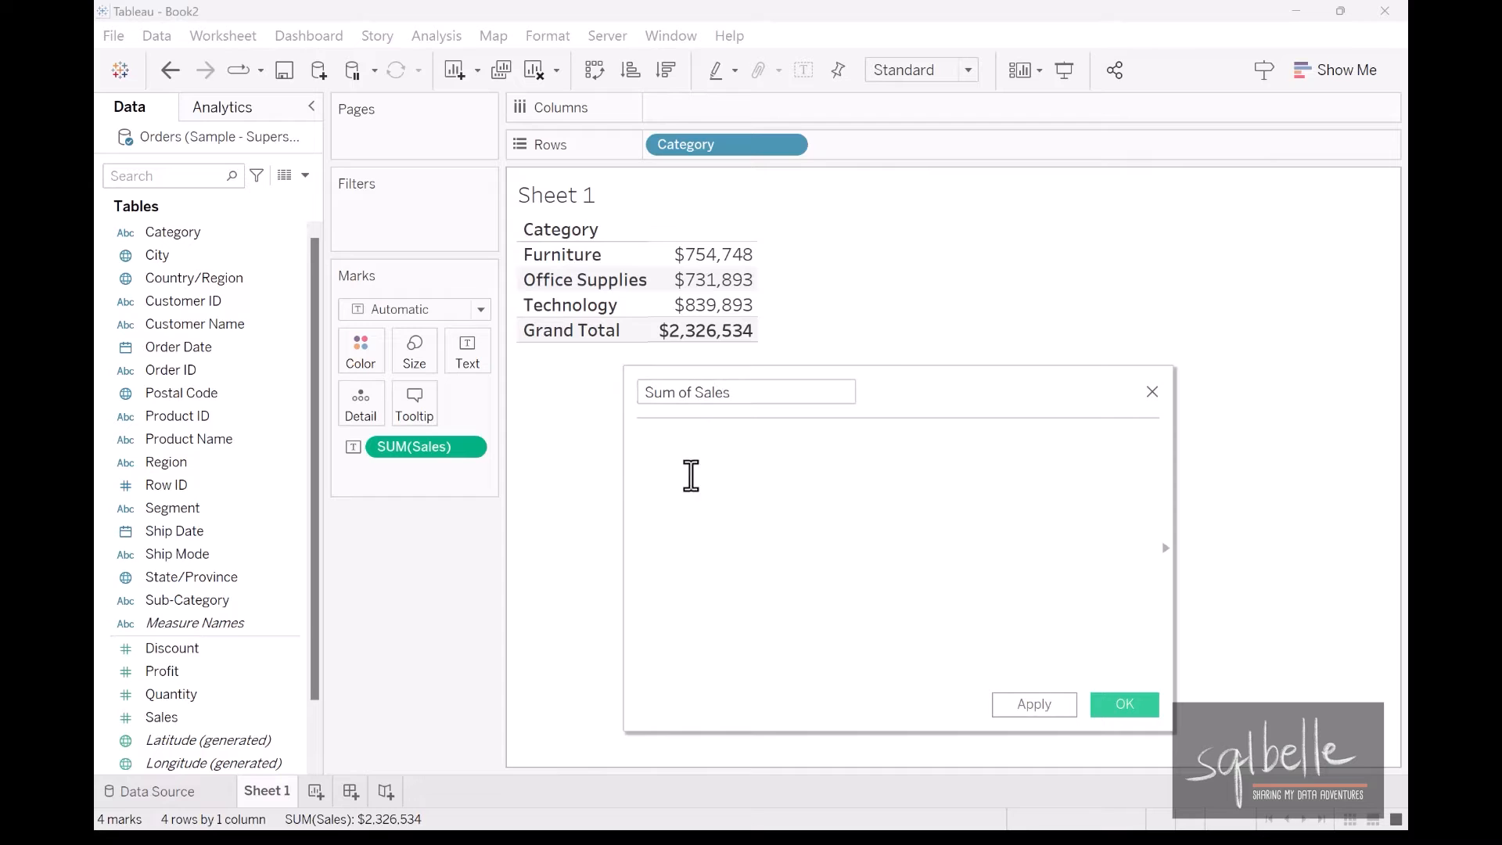
text(SUM([Sales]))
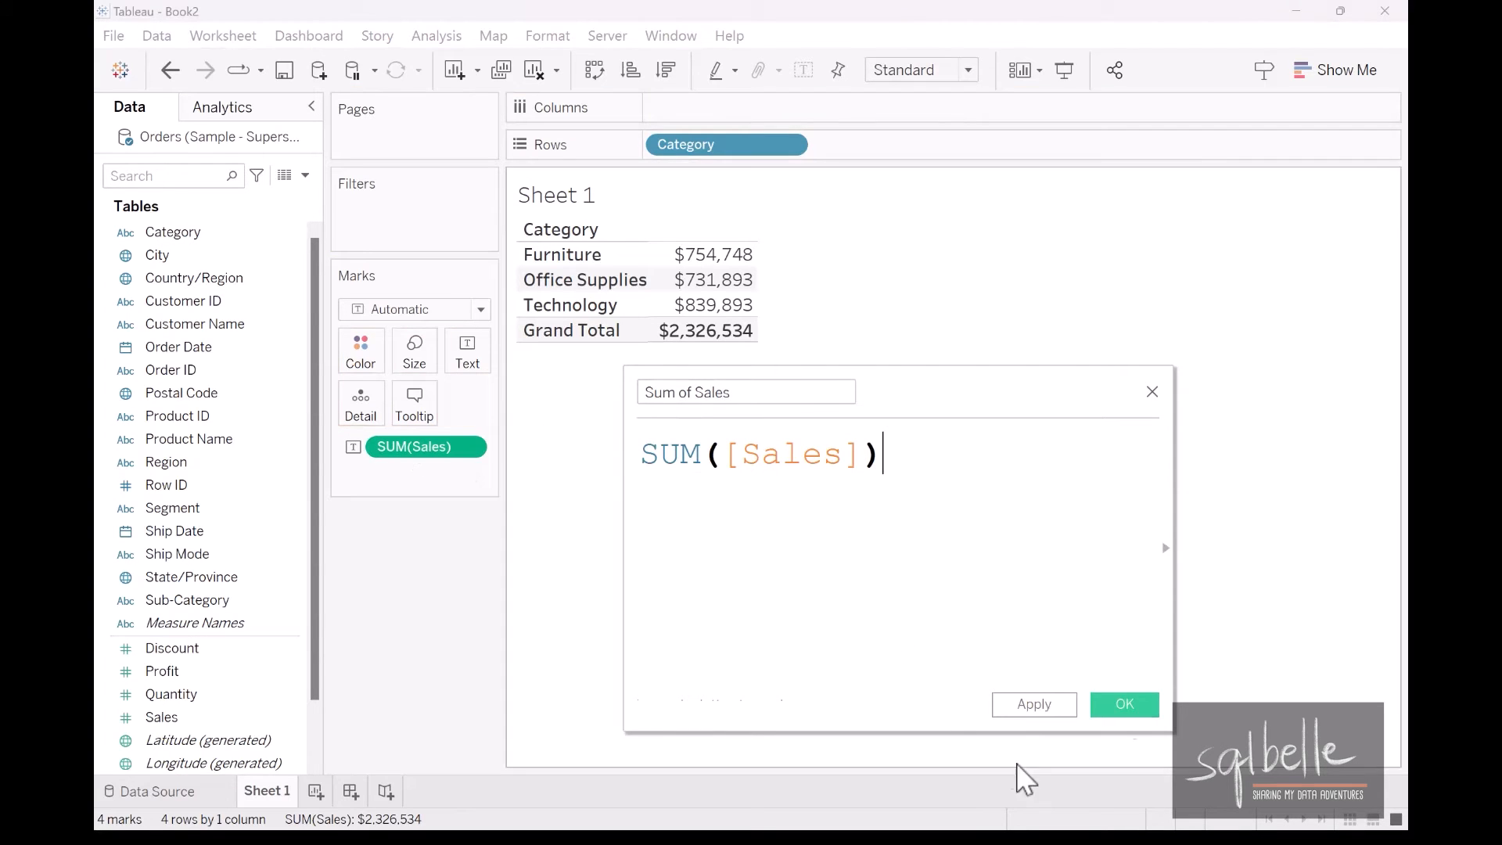
click(1124, 704)
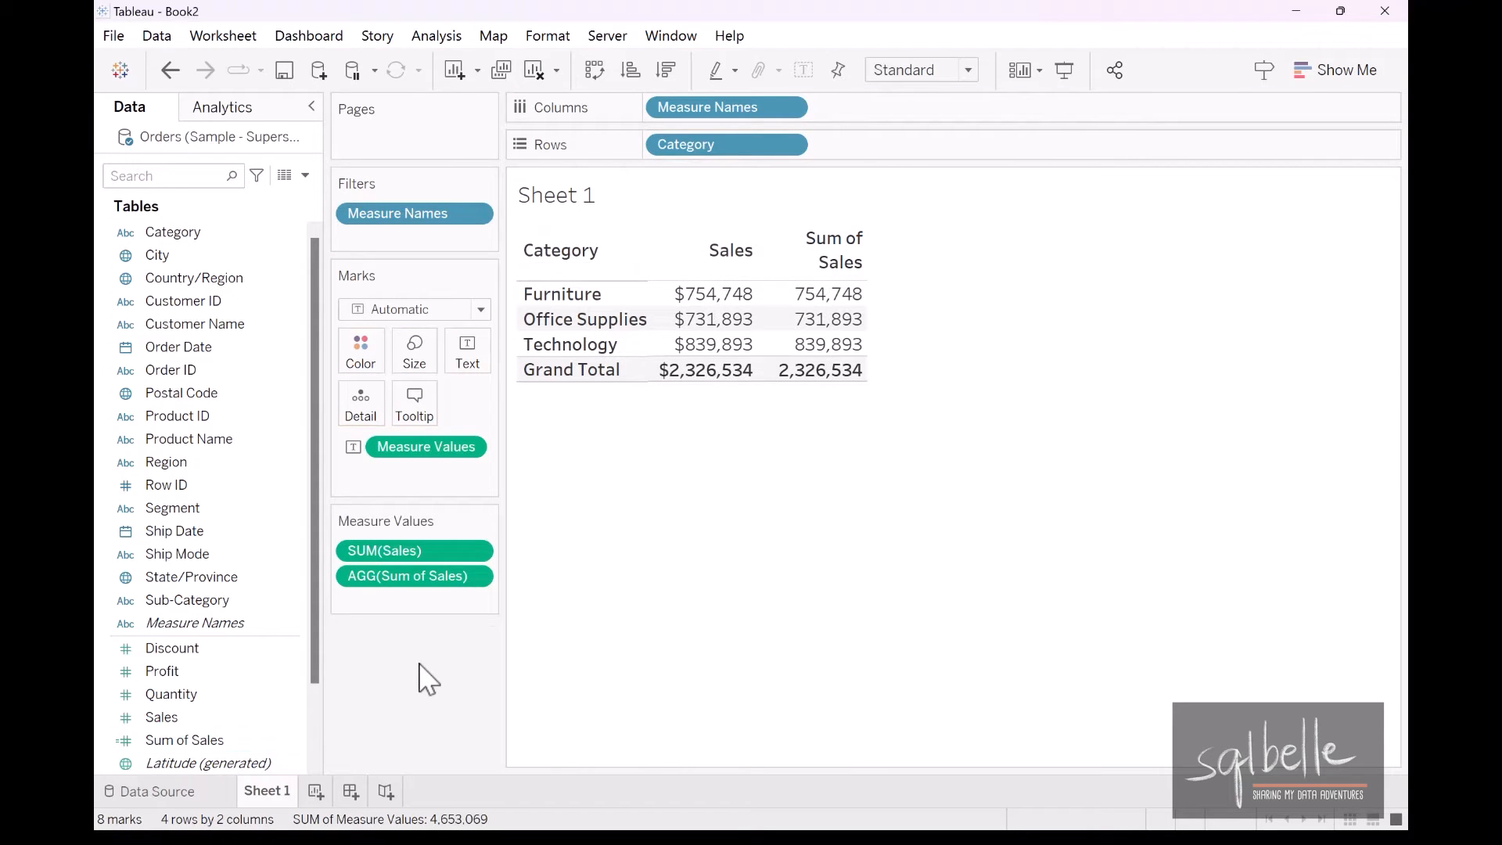
Create calculated field WINDOW_SUM as WINDOW_SUM([Sum of Sales]) from the Table Calculation functions.
click(305, 173)
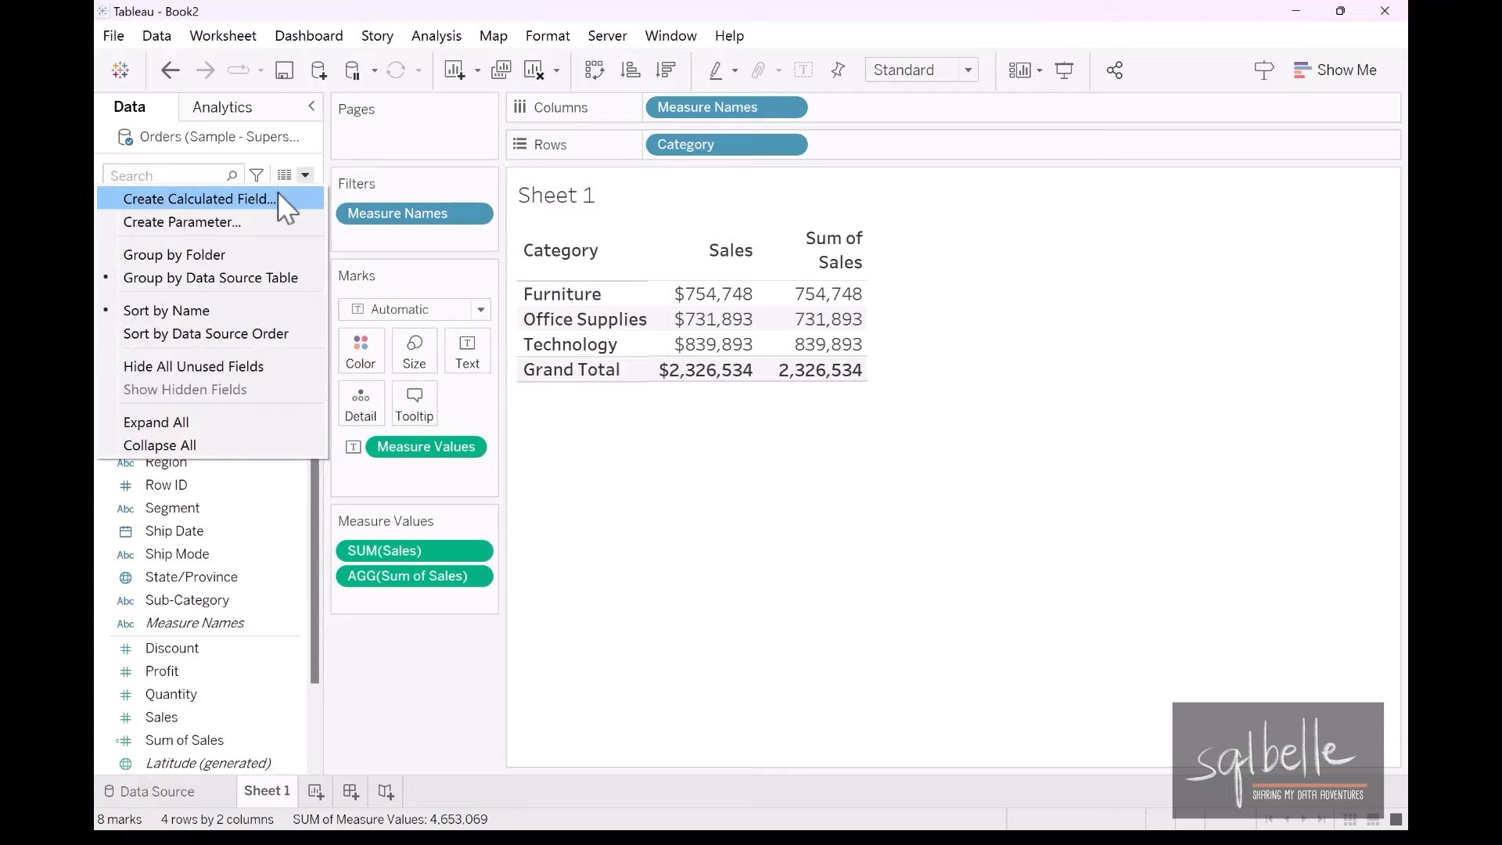
click(199, 199)
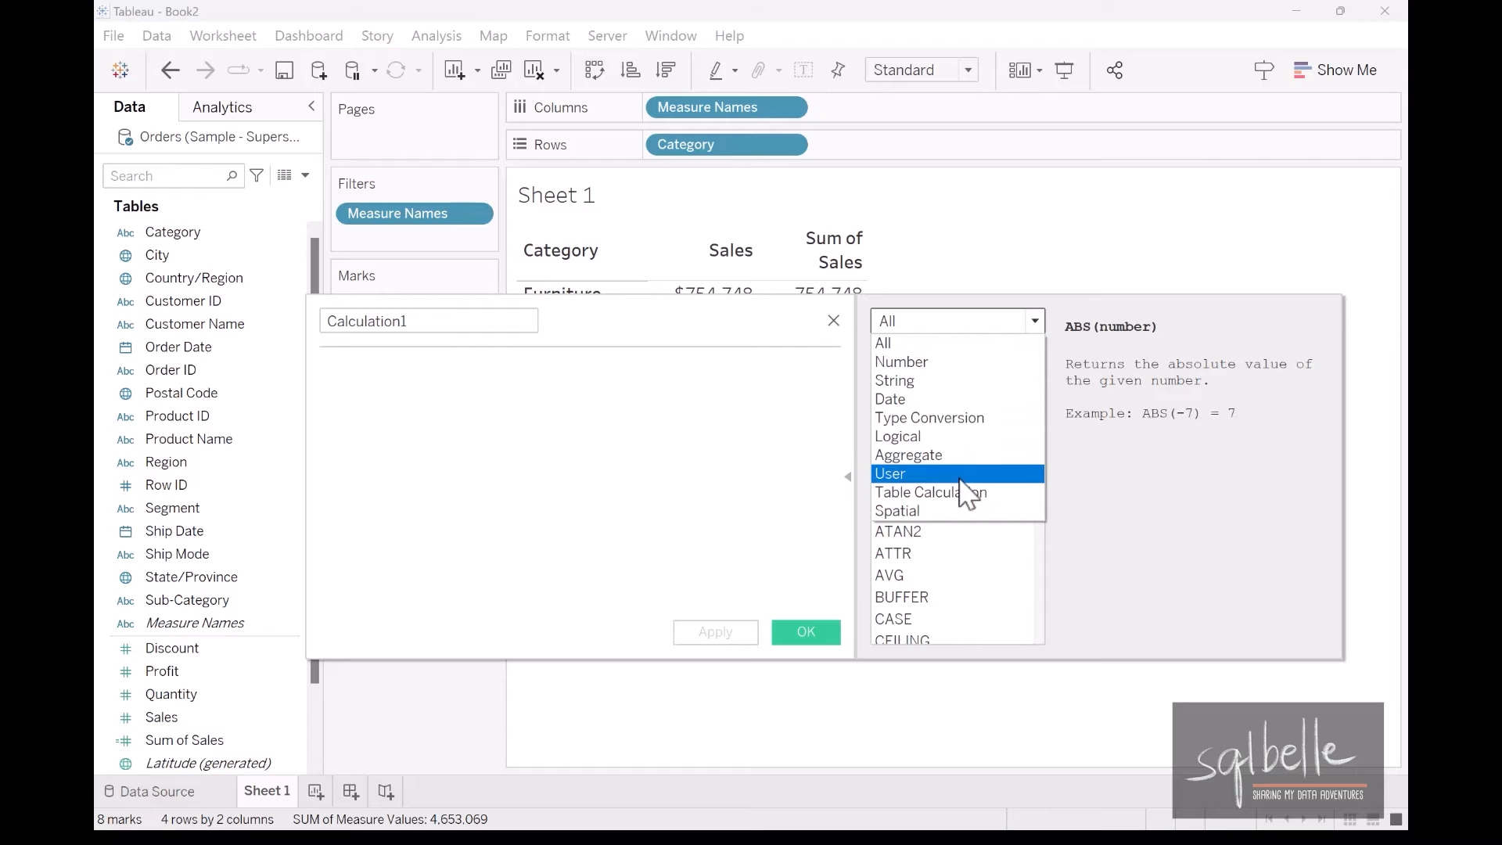
click(929, 491)
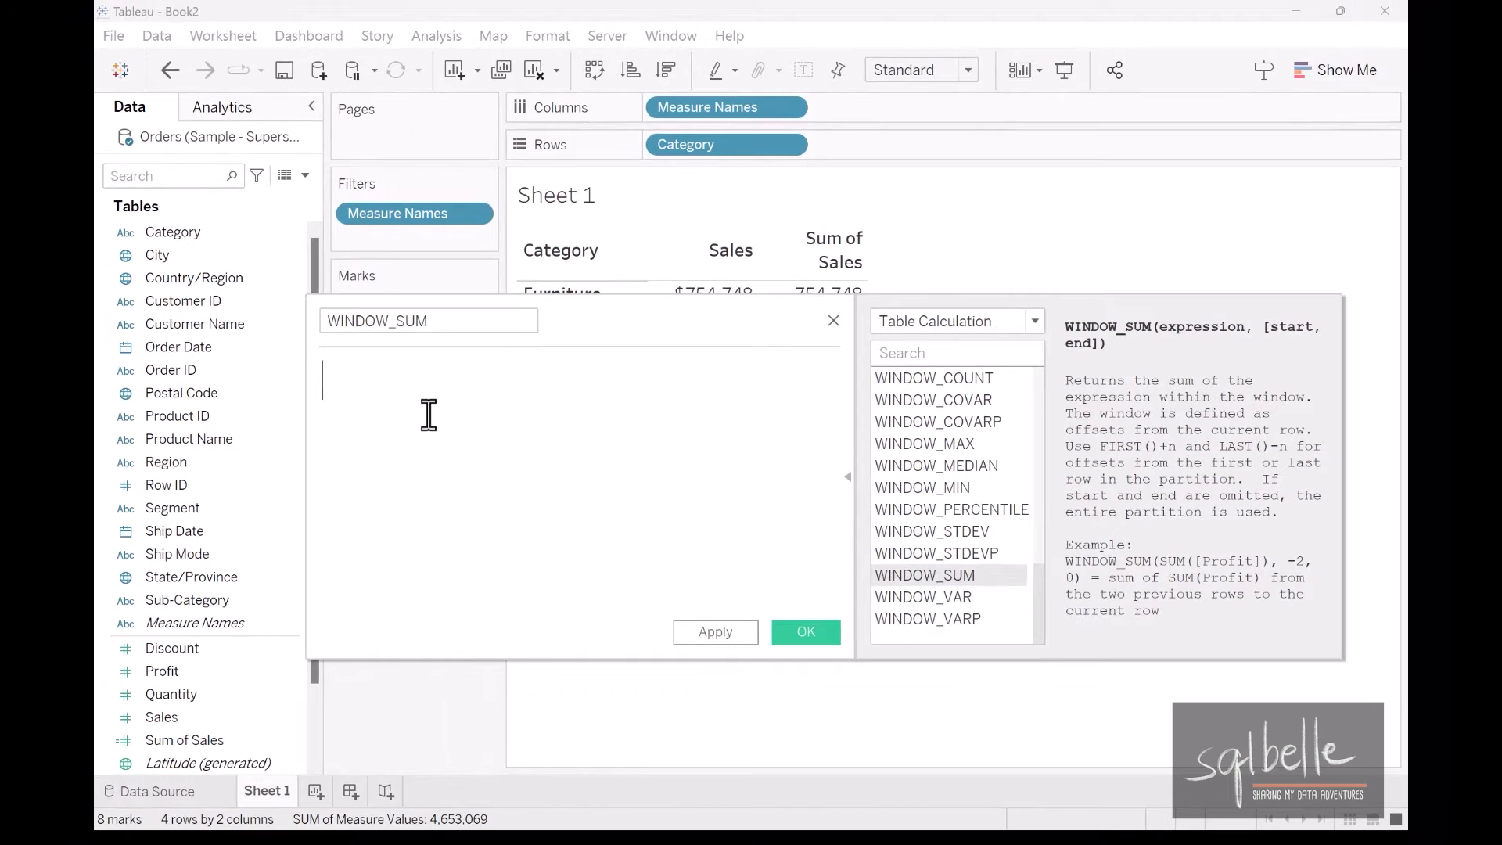
text(WINDOW_SUM([Sum of Sales)
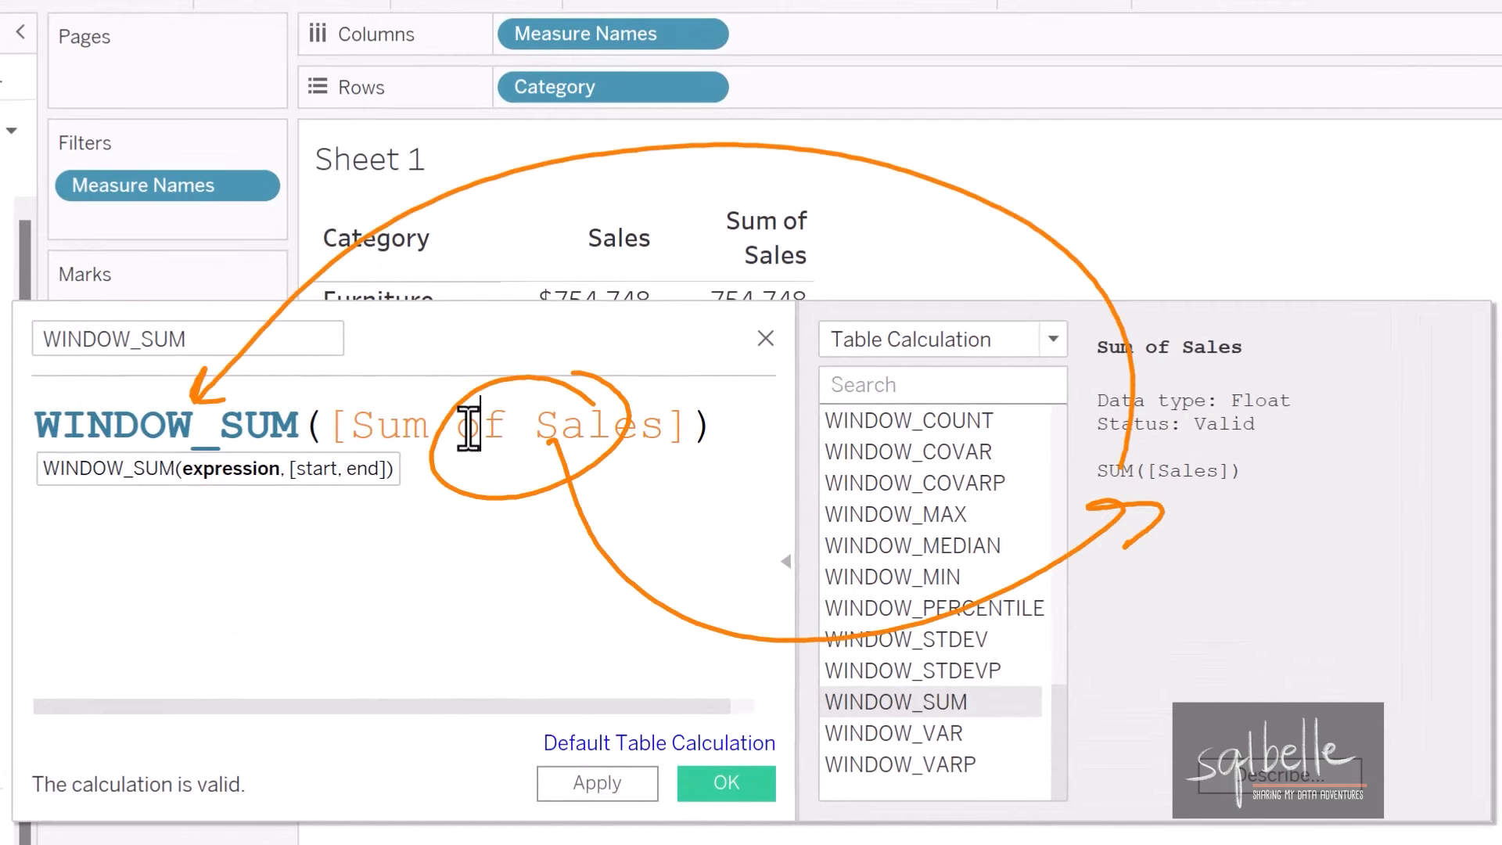
click(724, 782)
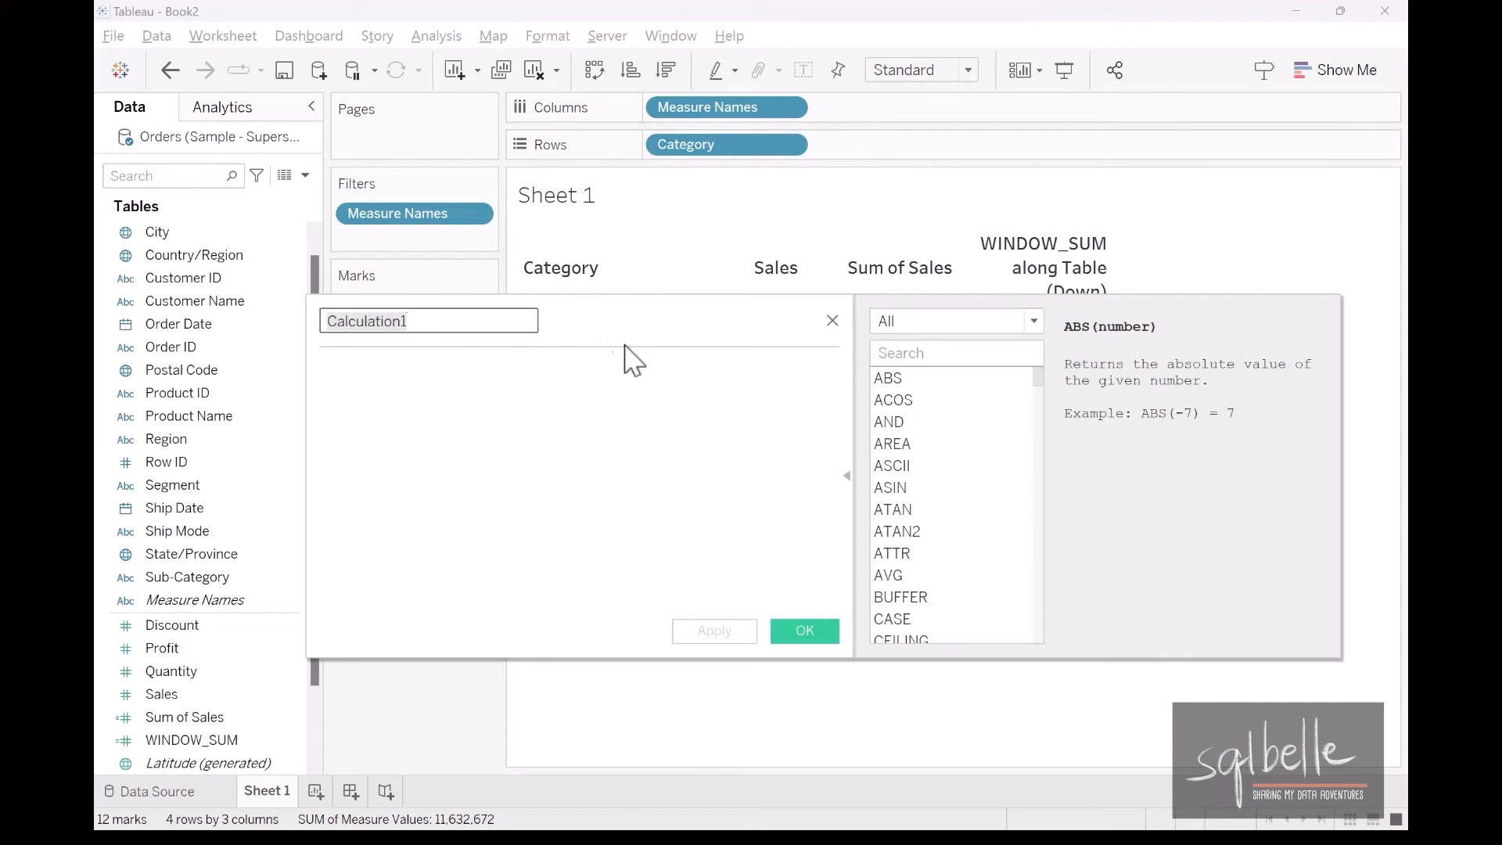
Create calculated field TOTAL as TOTAL([Sum of Sales]), giving 2,326,534 for every category.
text(TOTAL)
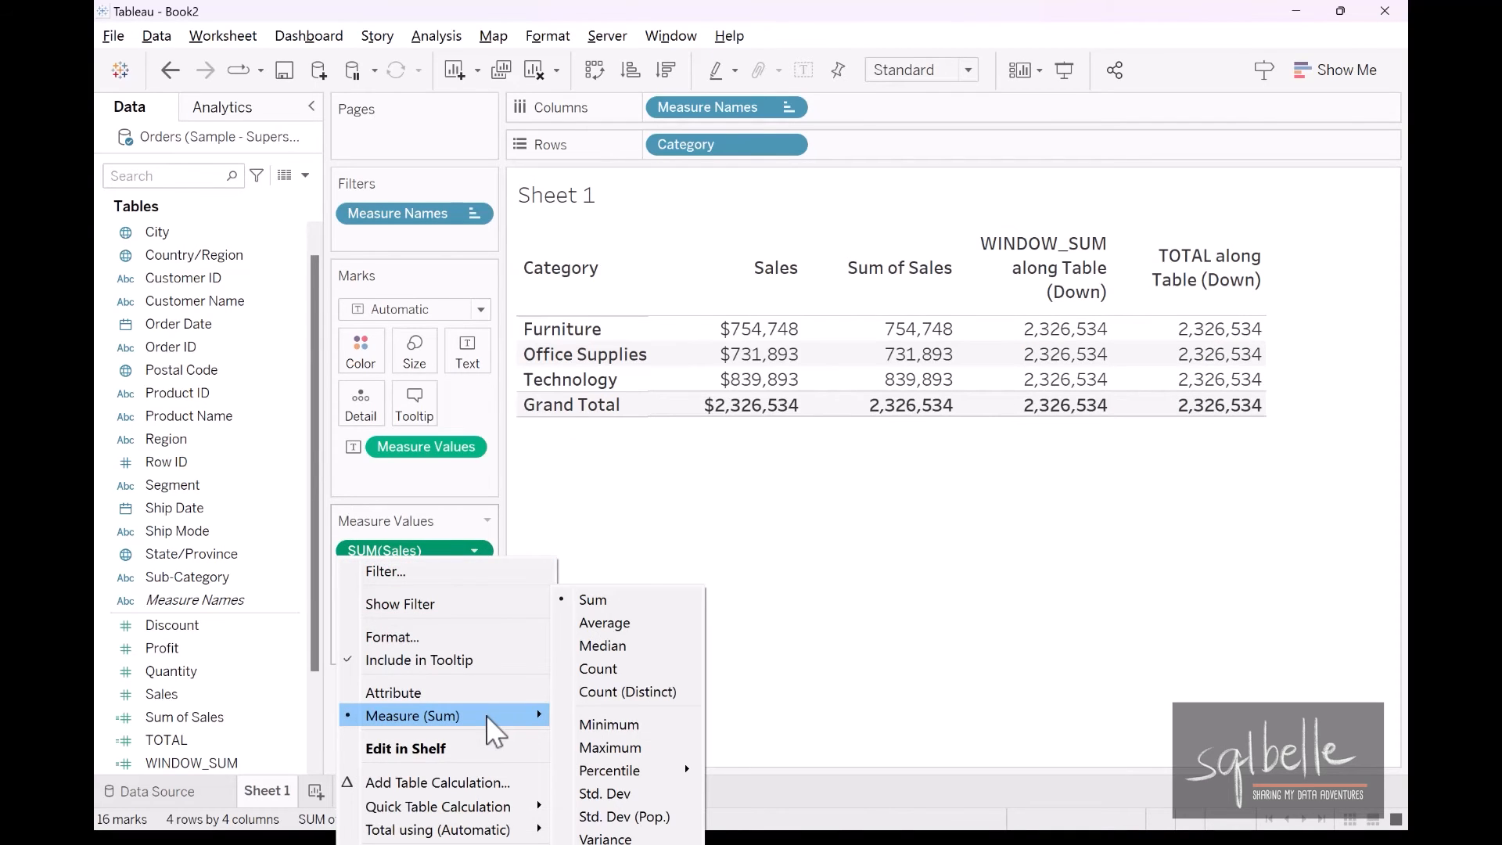
Switch the Sales measure to Minimum, giving Min. Sales of $2, $0 and $1.
click(608, 723)
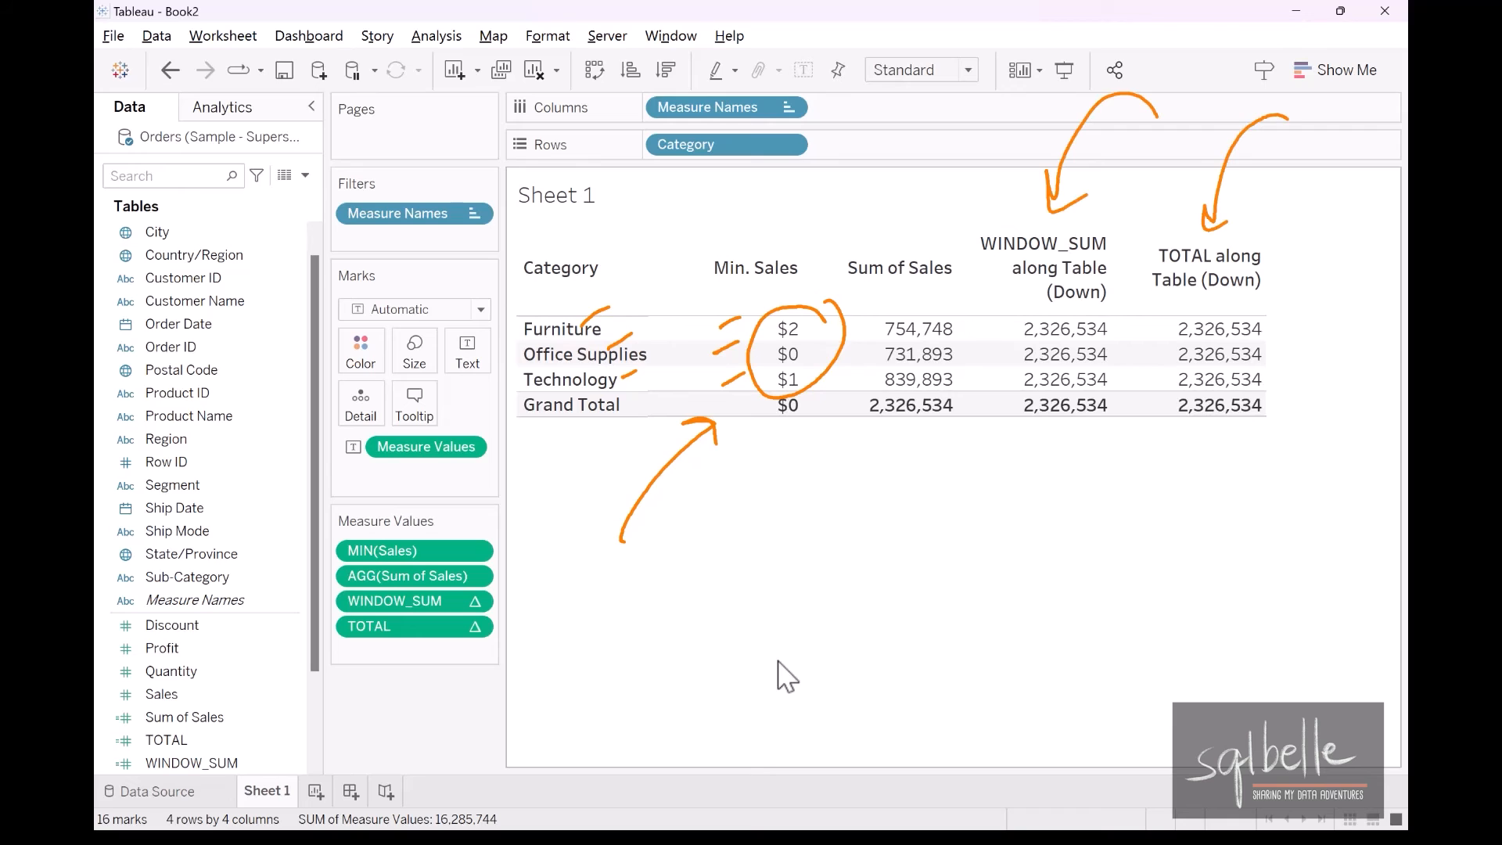
Edit Sum of Sales to MIN([Sales]) and apply, giving 1.892, 0.444 and 0.990.
click(185, 717)
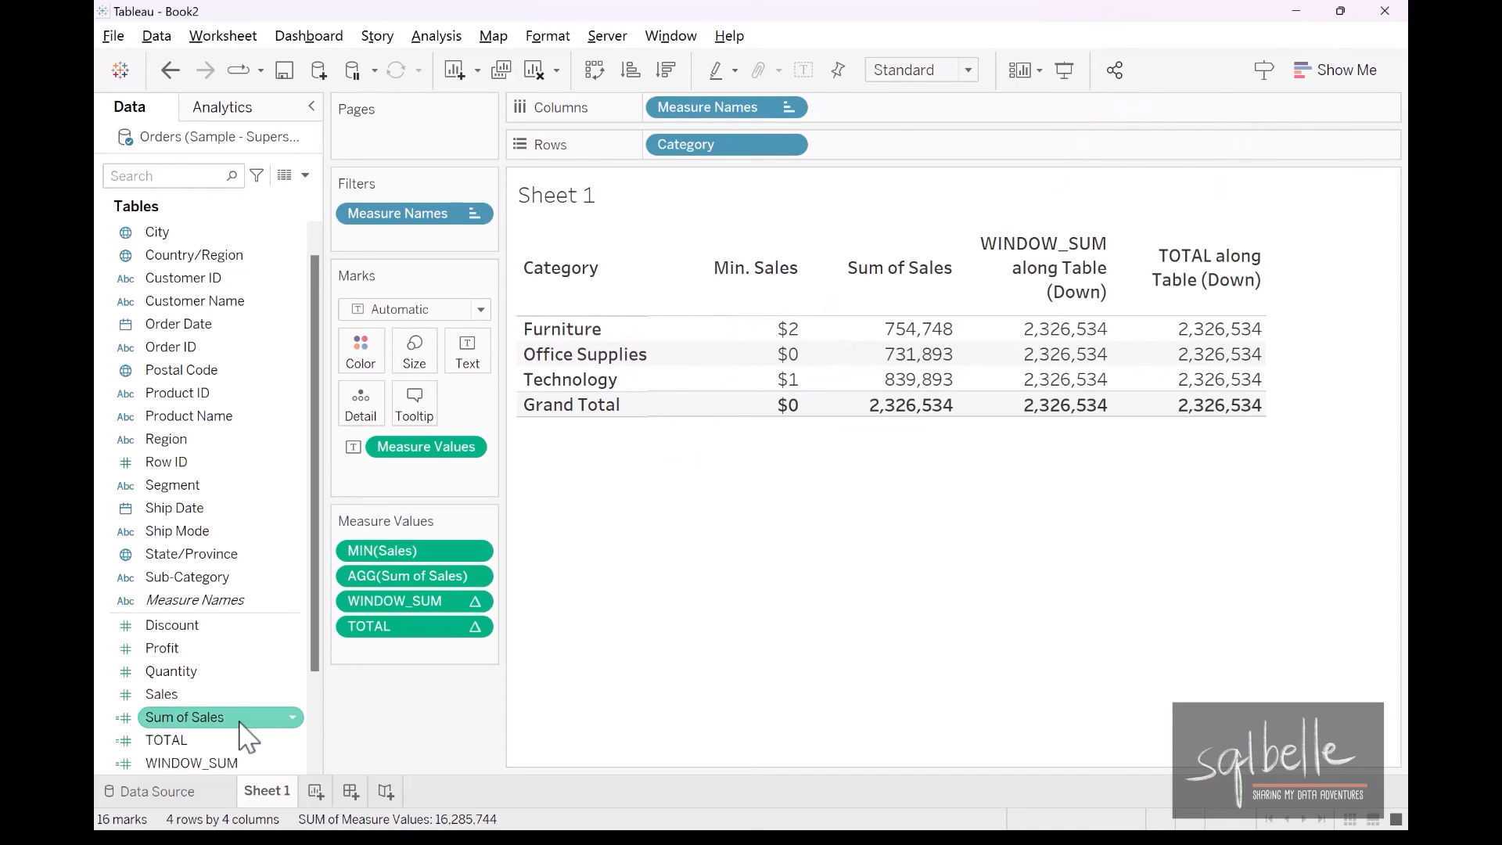
right_click(184, 717)
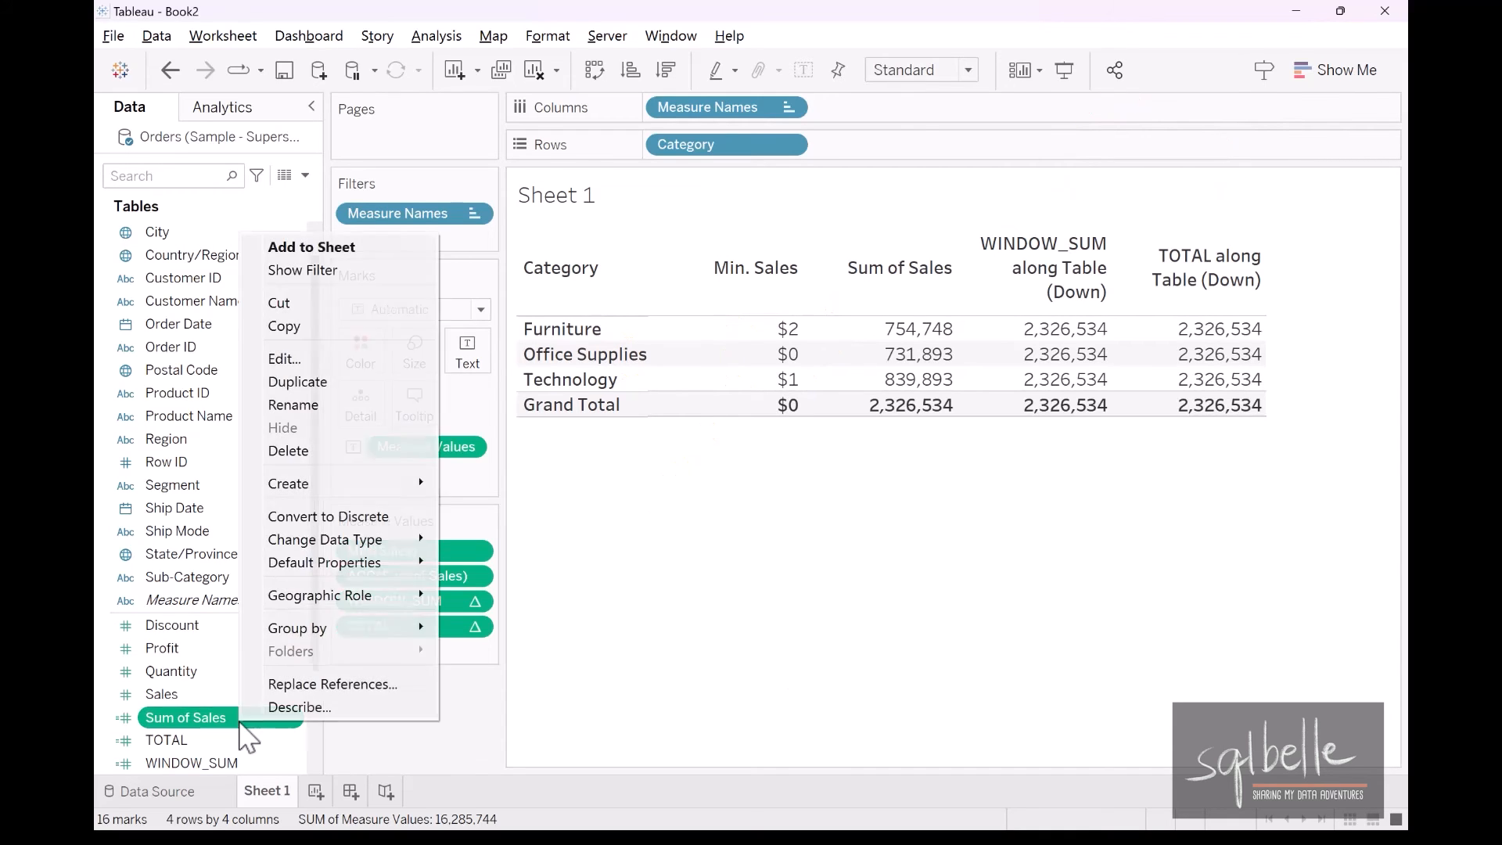
click(283, 358)
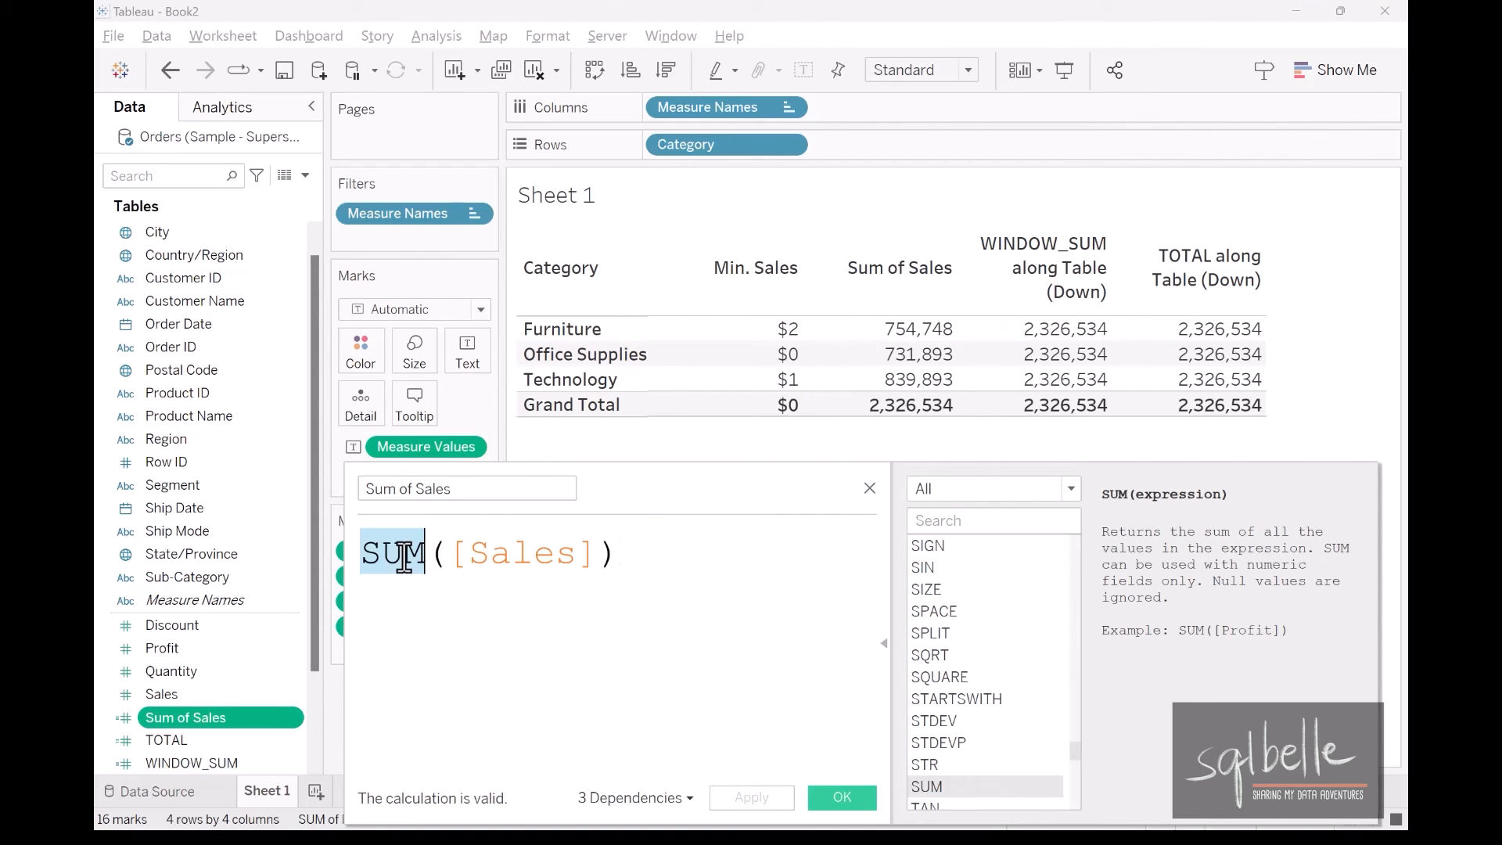
text(MIN)
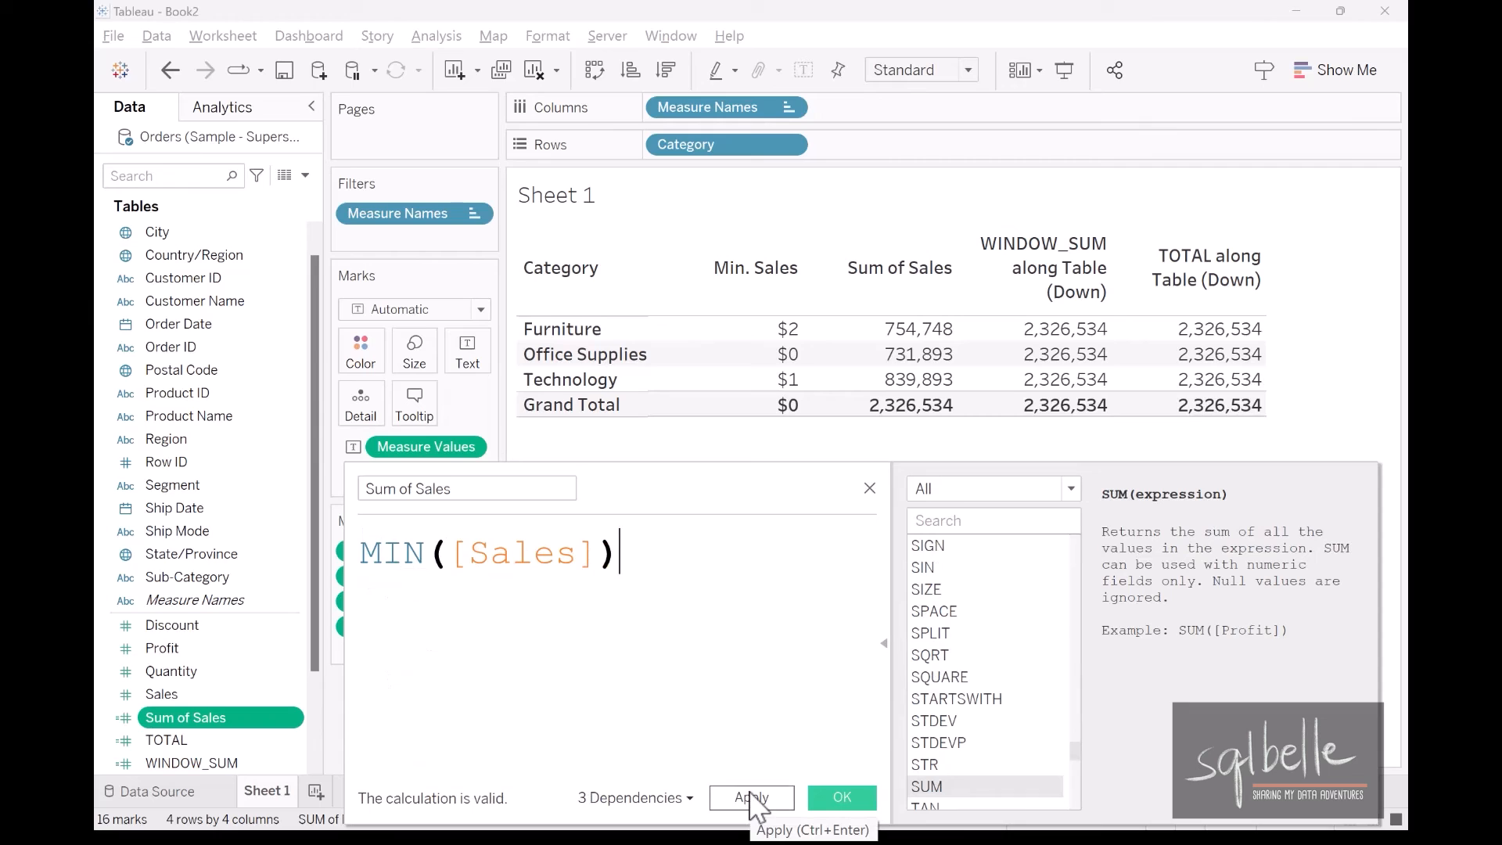
click(752, 797)
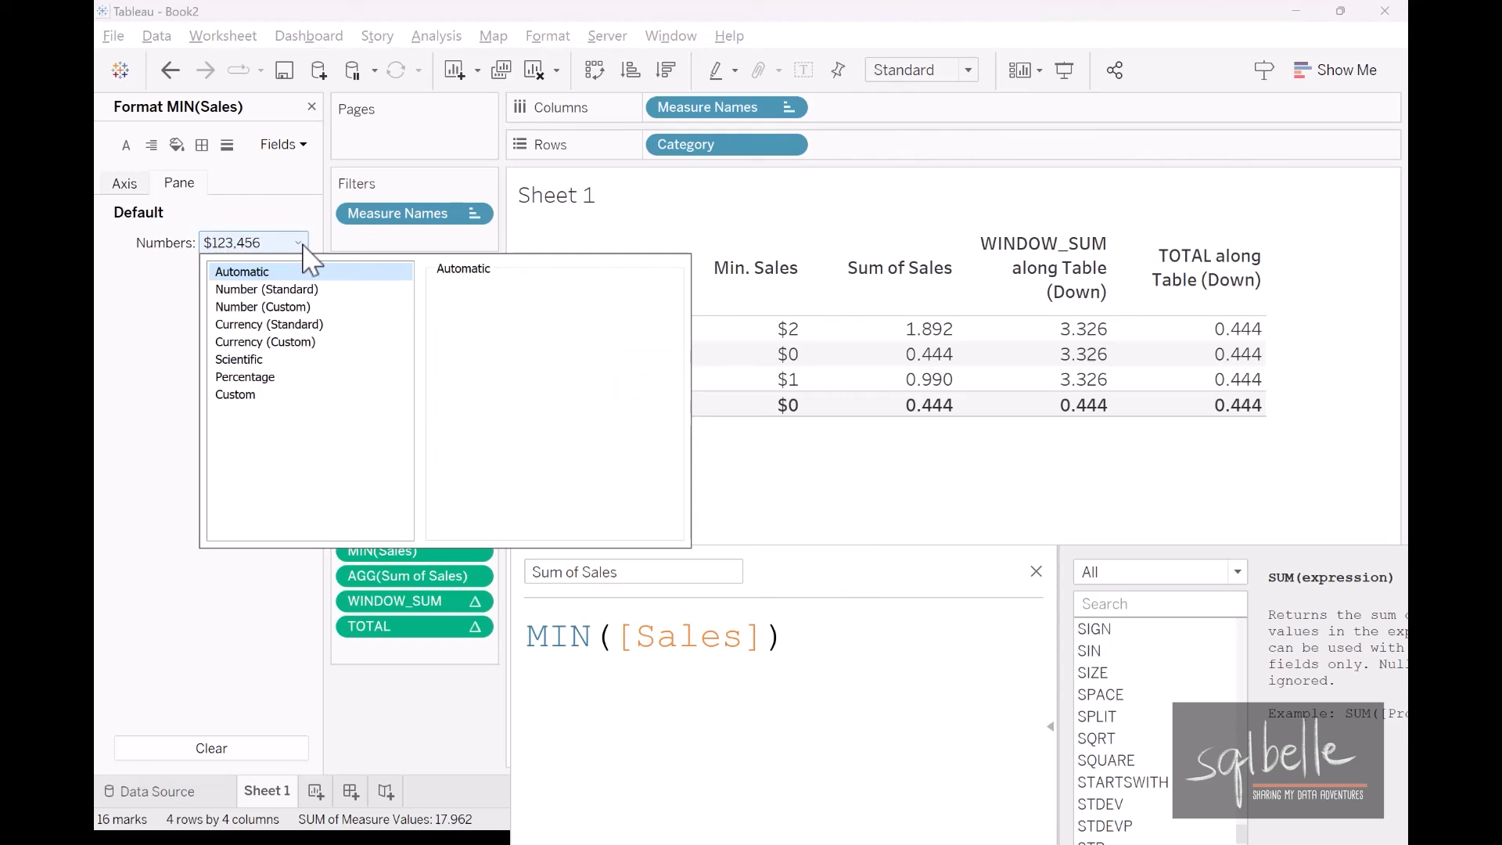
Format Min. Sales with Automatic numbers so it shows 1.892, 0.444, 0.990 instead of dollars.
click(266, 289)
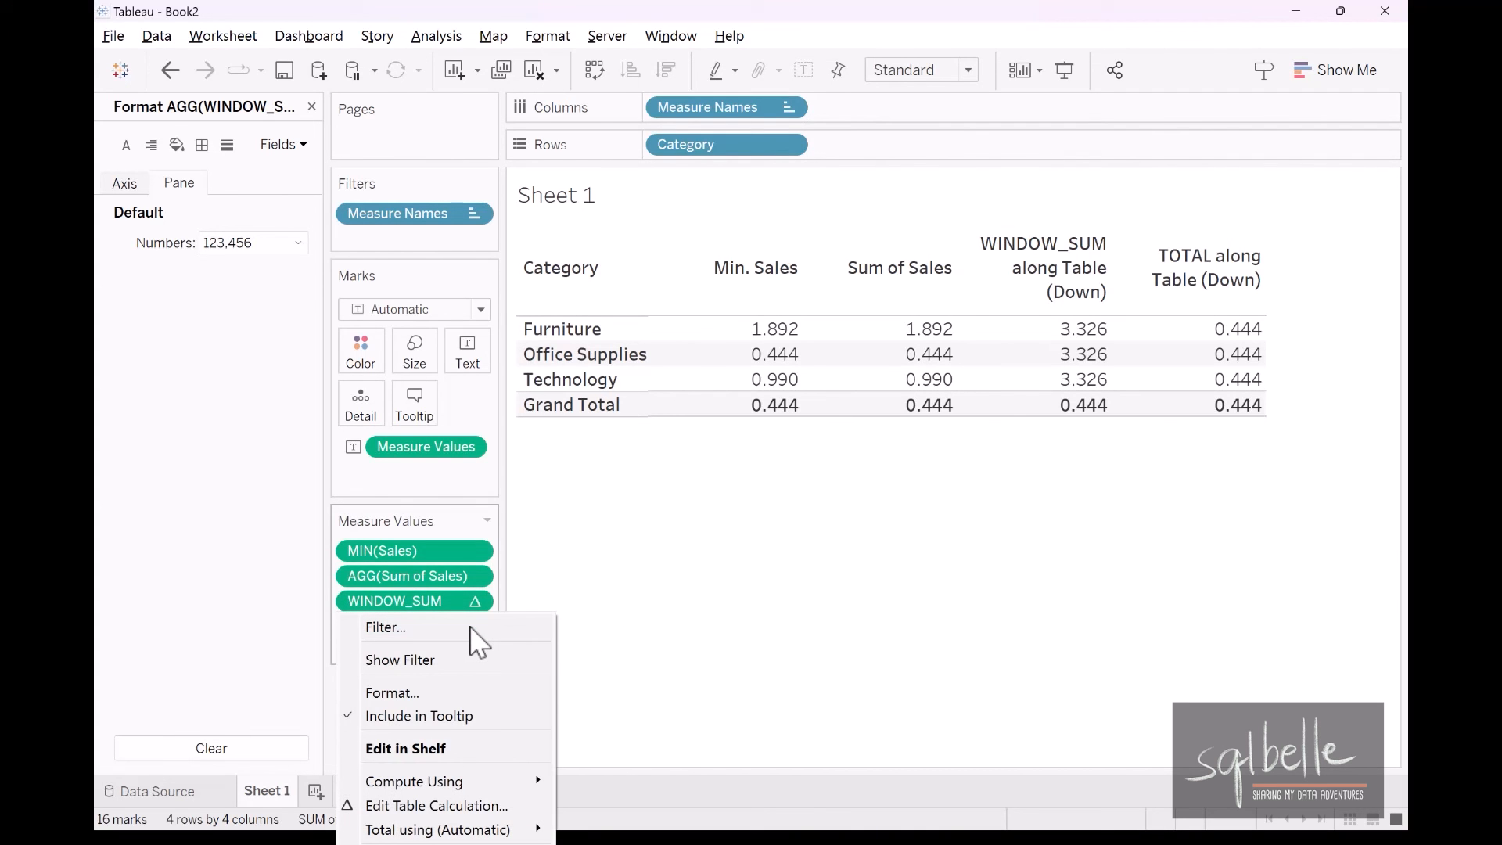
mouse_move(515, 631)
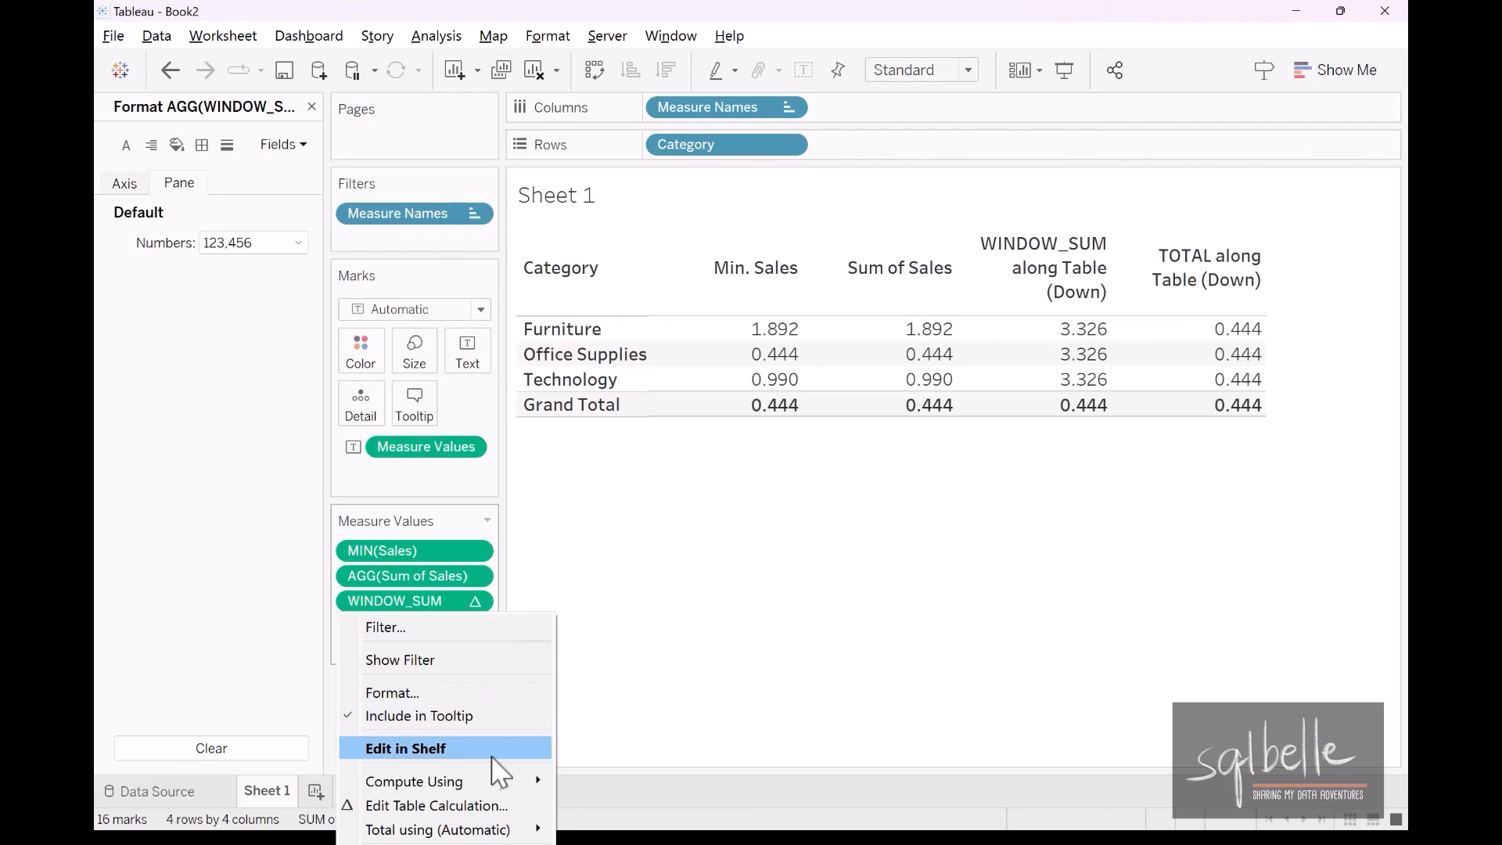
mouse_move(413, 781)
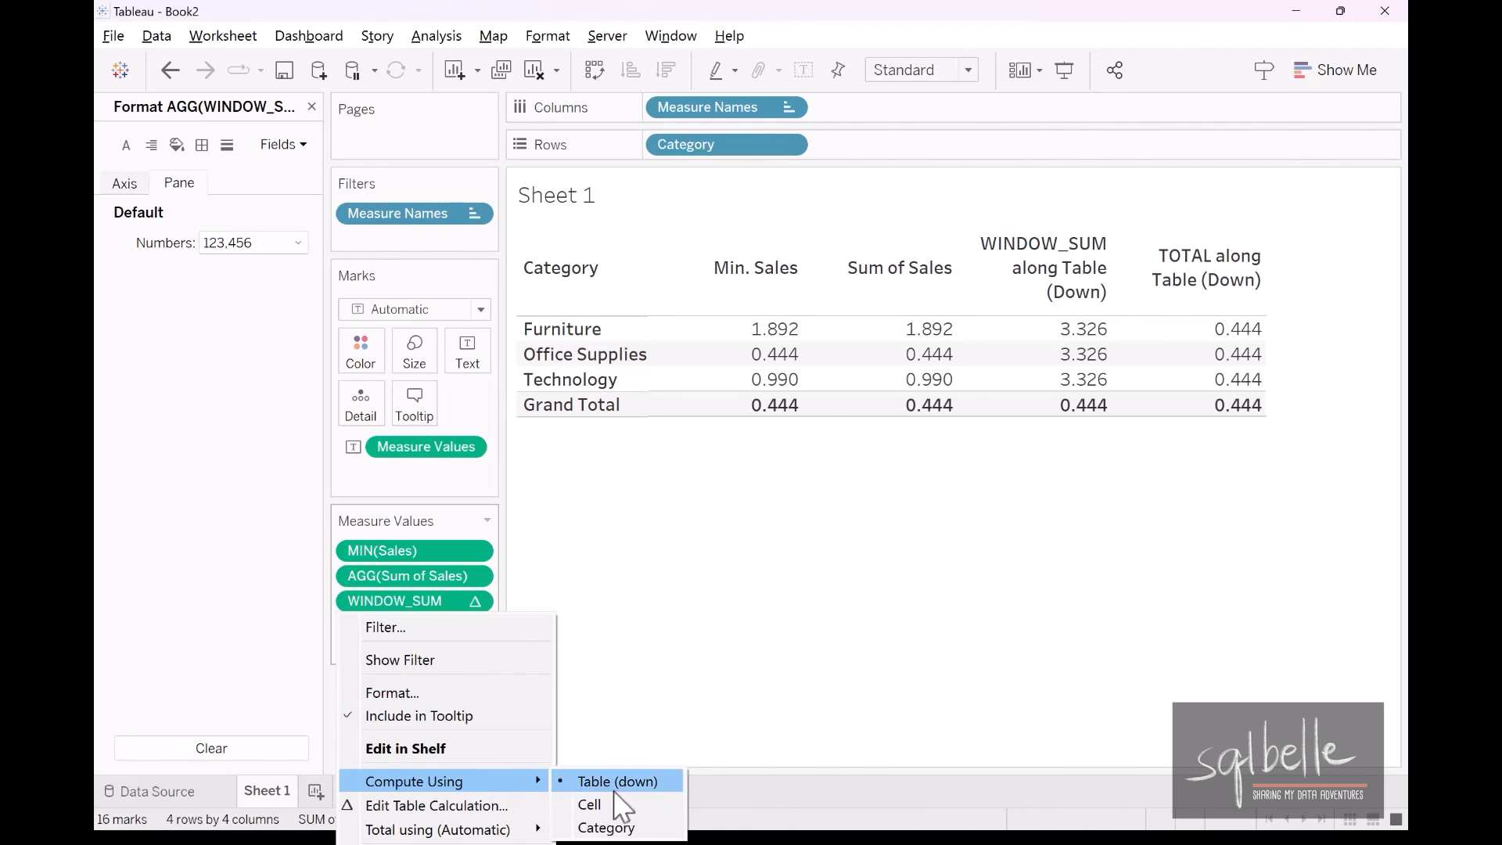
Compute TOTAL along Cell, giving 1.892, 0.444 and 0.990 per category.
click(588, 804)
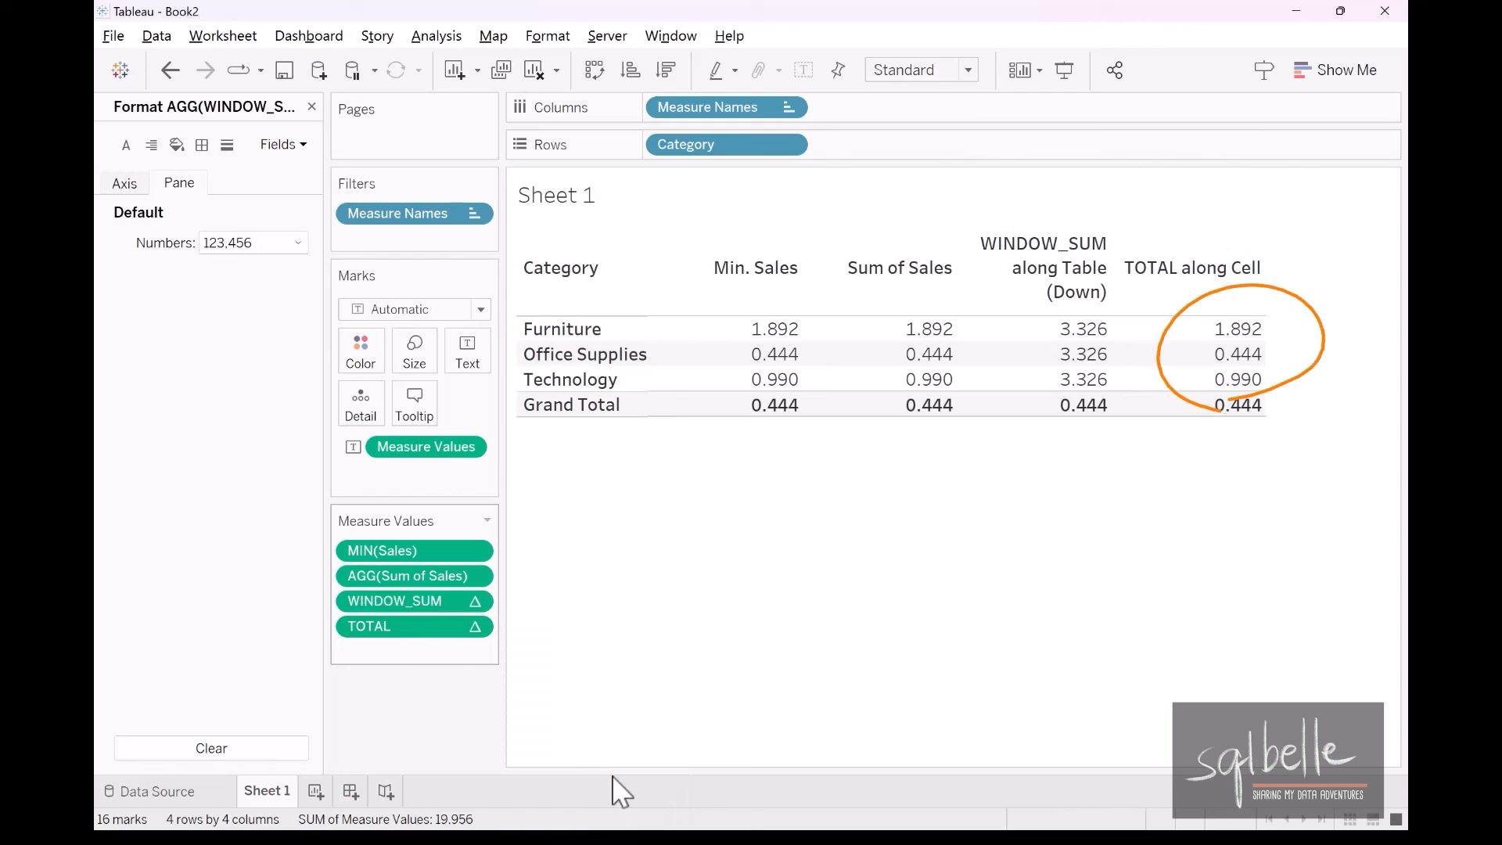